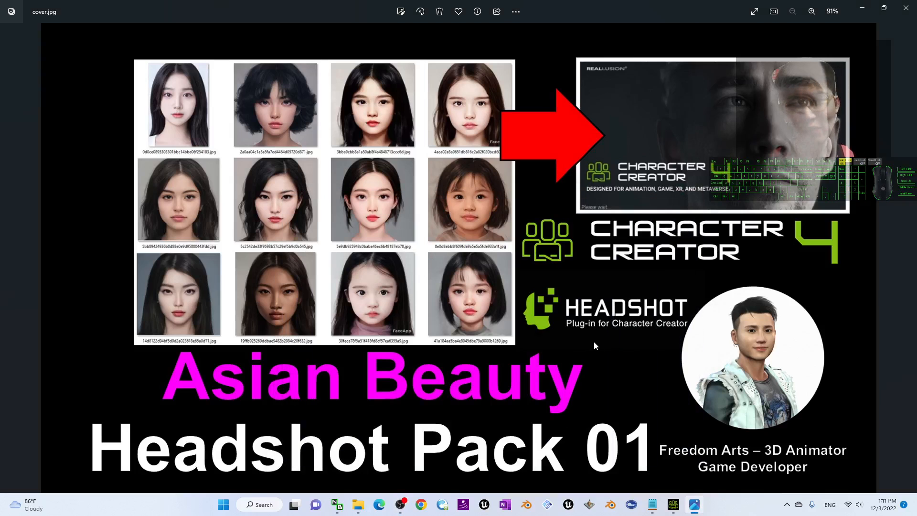
{"action": "mouse_move", "coordinate": [608, 367]}
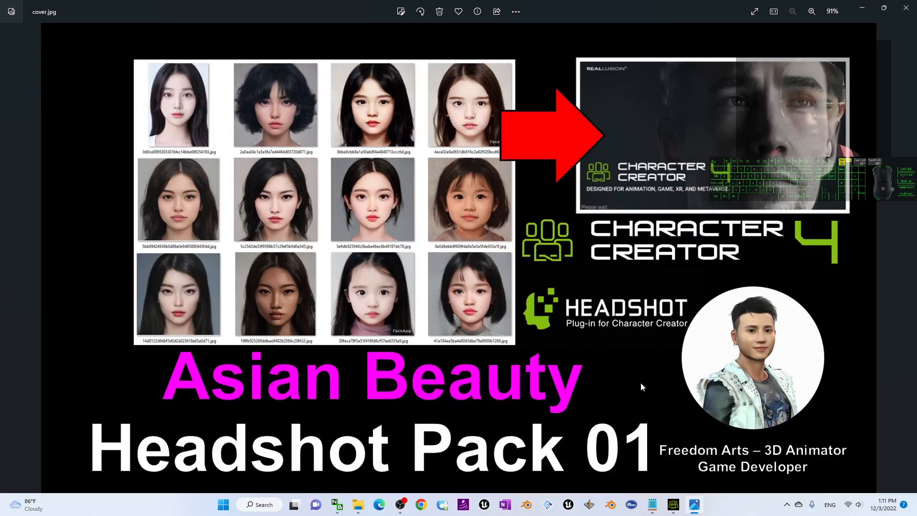
{"action": "mouse_move", "coordinate": [586, 373]}
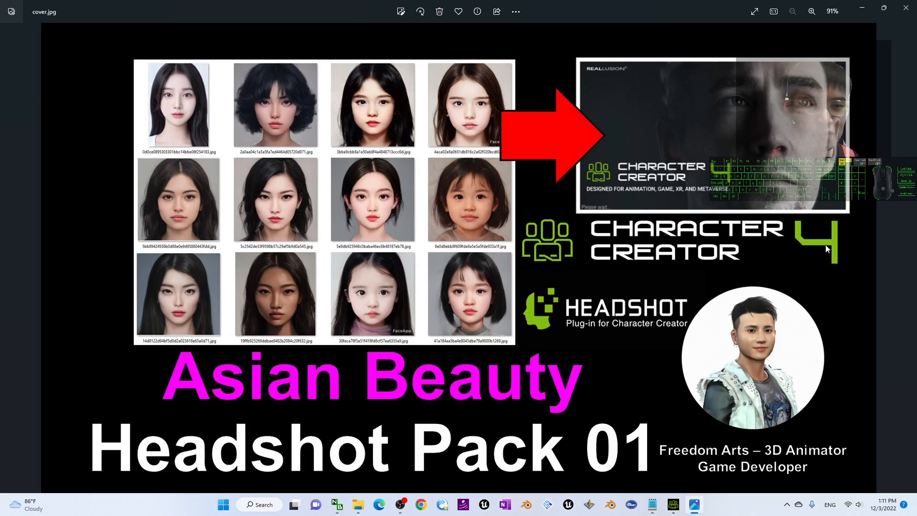
{"action": "mouse_move", "coordinate": [722, 291]}
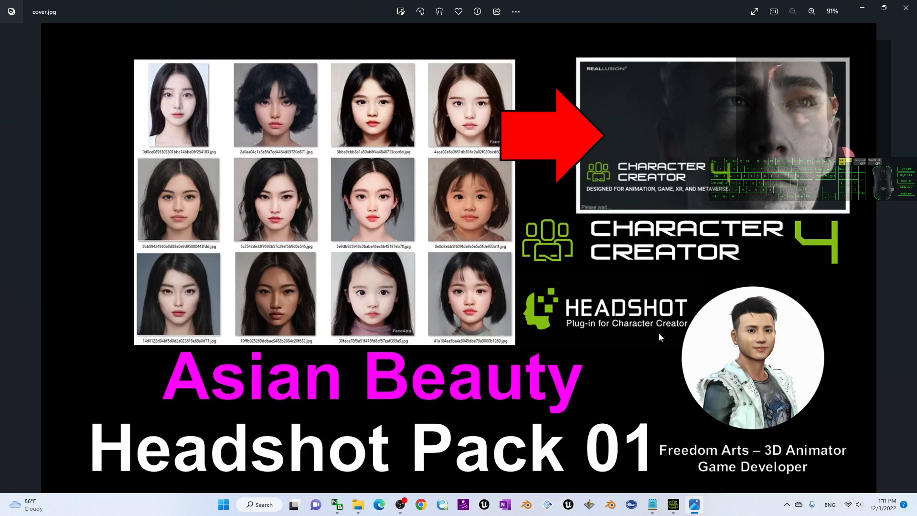
{"action": "mouse_move", "coordinate": [496, 175]}
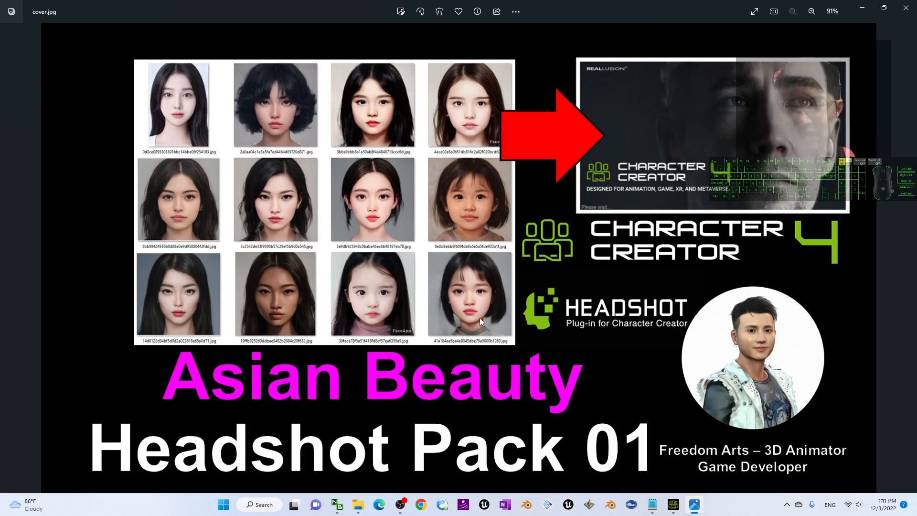
{"action": "mouse_move", "coordinate": [418, 284]}
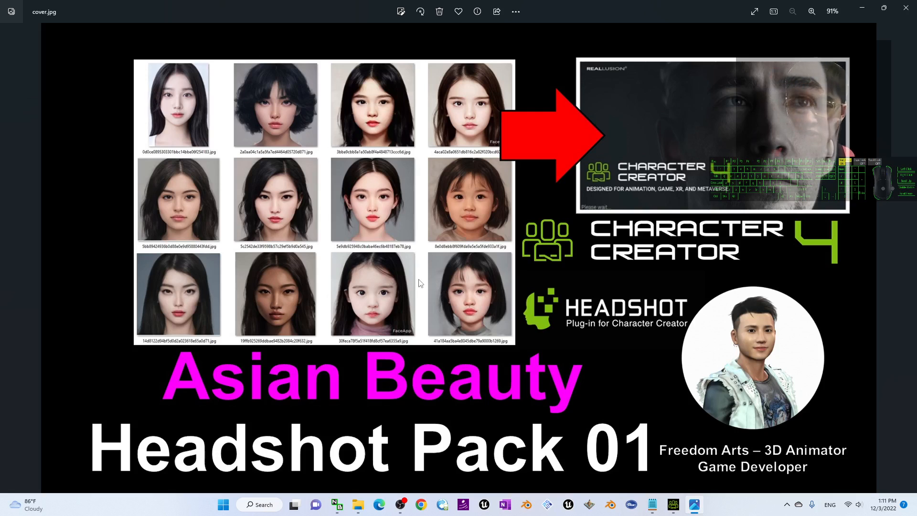
{"action": "mouse_move", "coordinate": [462, 274]}
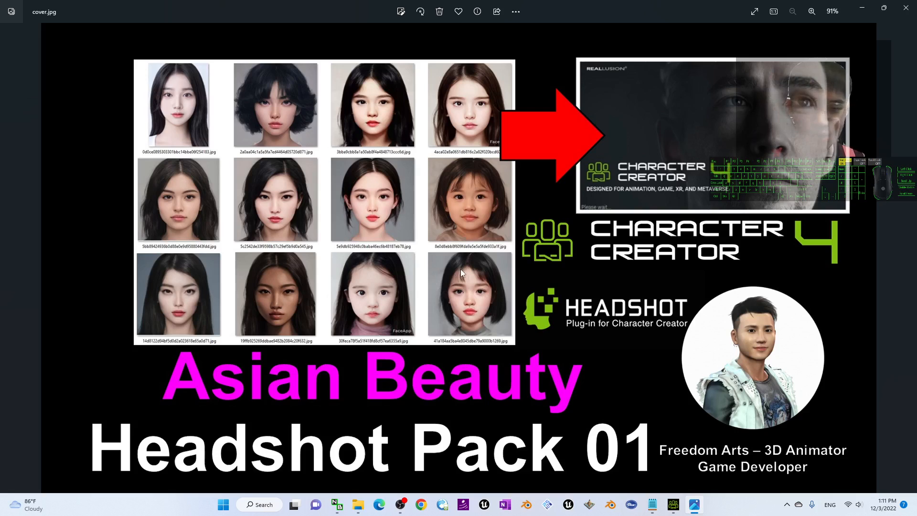
{"action": "mouse_move", "coordinate": [504, 291]}
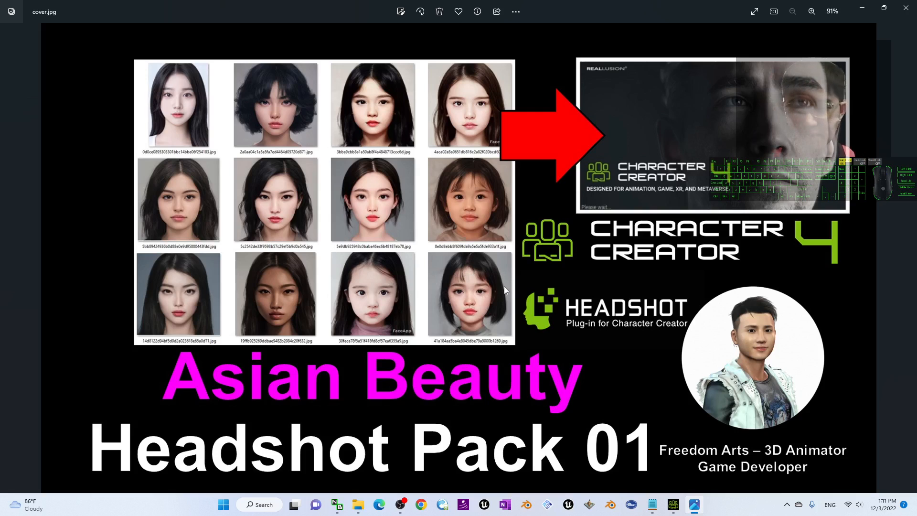
{"action": "mouse_move", "coordinate": [815, 248]}
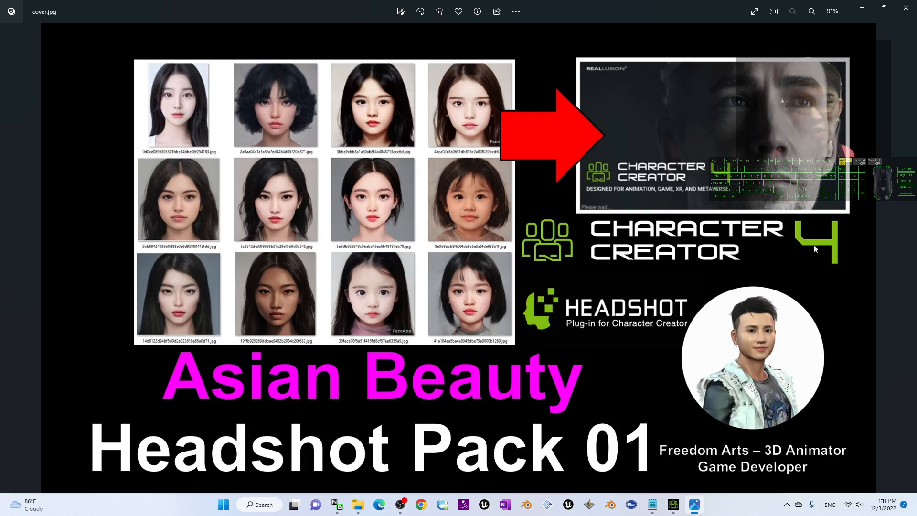
{"action": "mouse_move", "coordinate": [607, 298]}
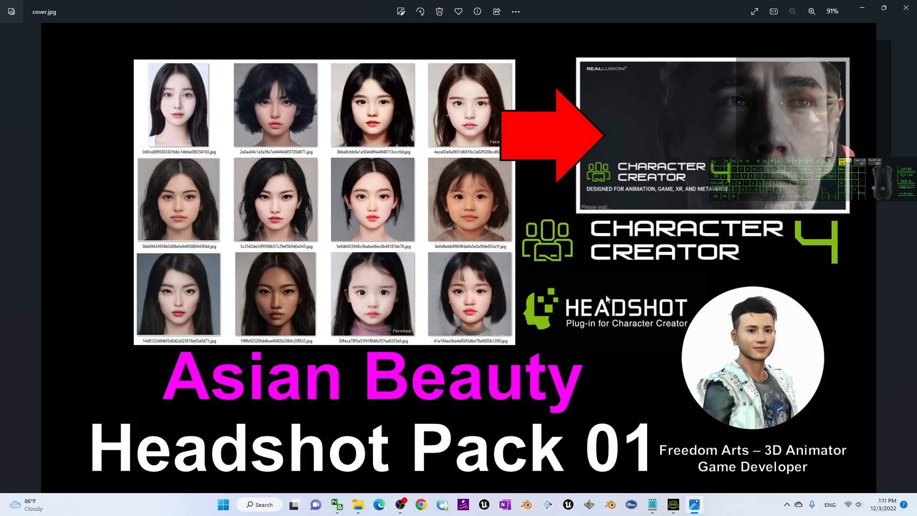
{"action": "mouse_move", "coordinate": [635, 296]}
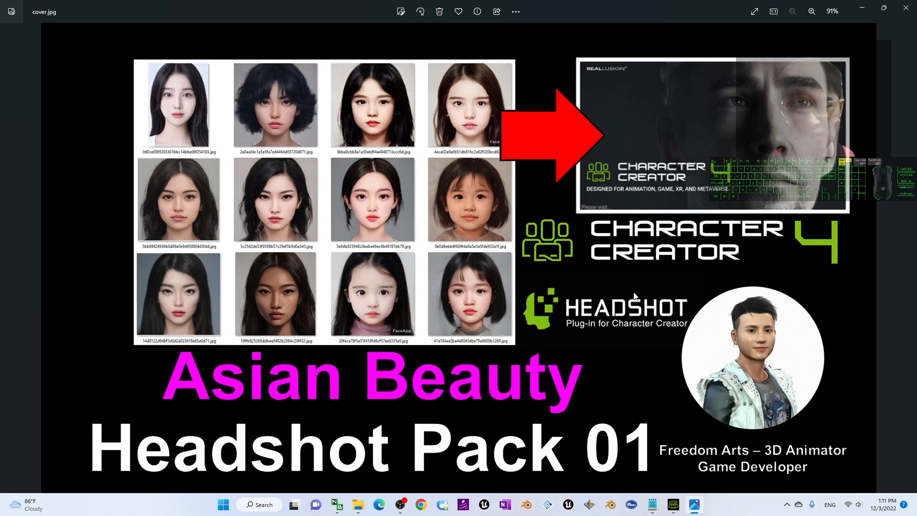
{"action": "mouse_move", "coordinate": [505, 447]}
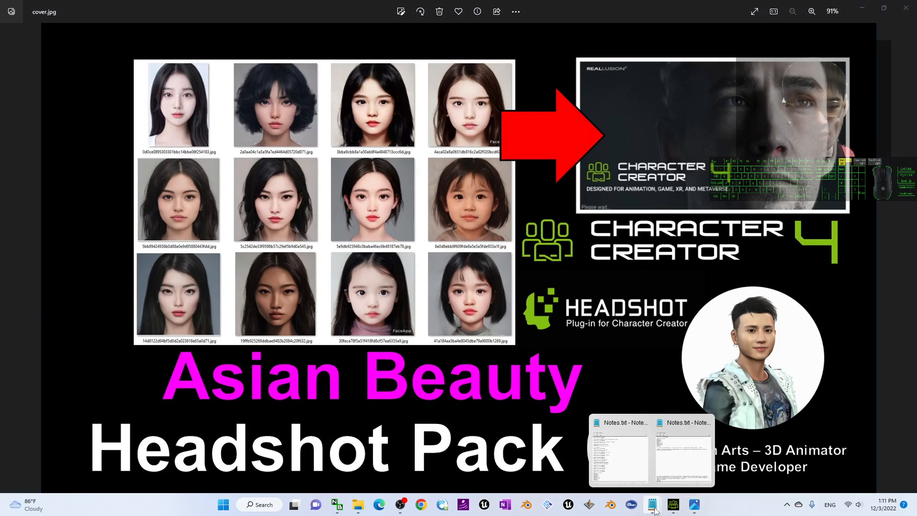
Show the Asian Beauty Headshot Pack 01 download link in Notes.txt, then return to the tutorial folder.
{"action": "left_click", "coordinate": [619, 447]}
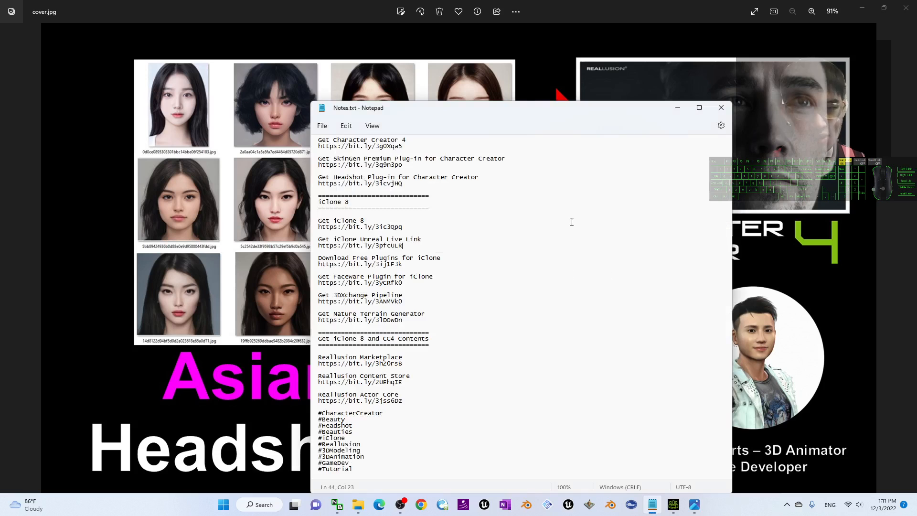
{"action": "scroll", "scroll_direction": "up", "scroll_amount": 3}
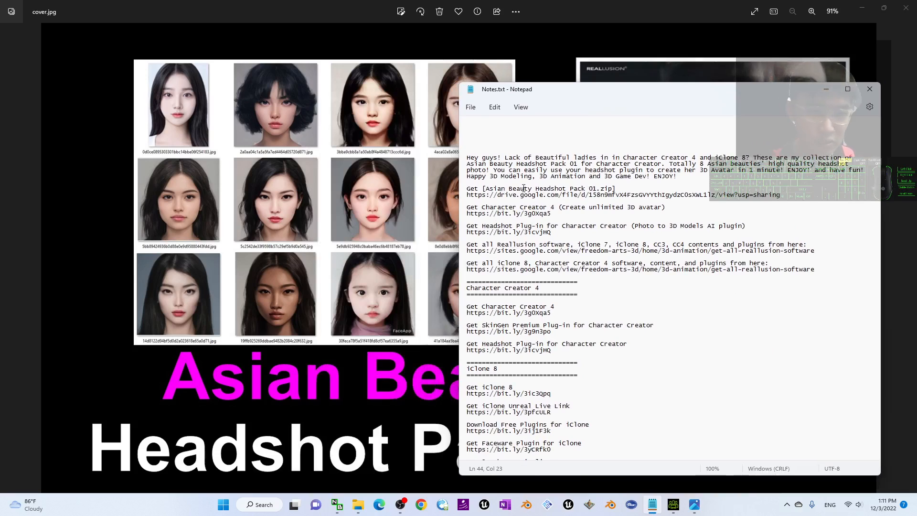
{"action": "left_click", "coordinate": [473, 195]}
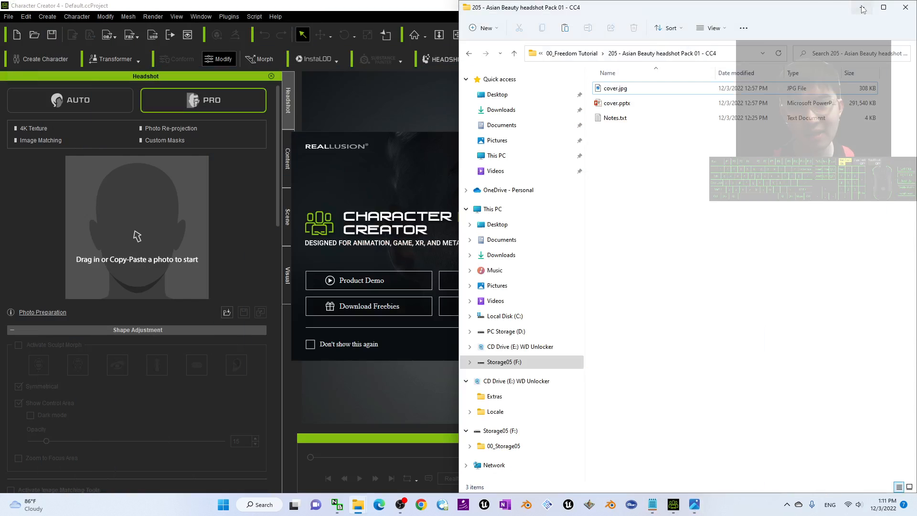
Reveal the desktop and open the Asian Beauty Headshot Pack 01.zip archive.
{"action": "left_click", "coordinate": [905, 7]}
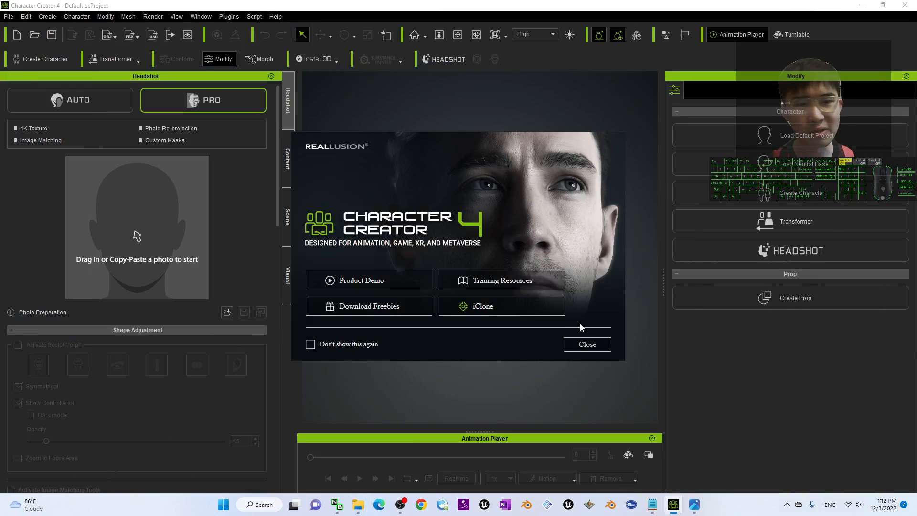
{"action": "left_click", "coordinate": [357, 504]}
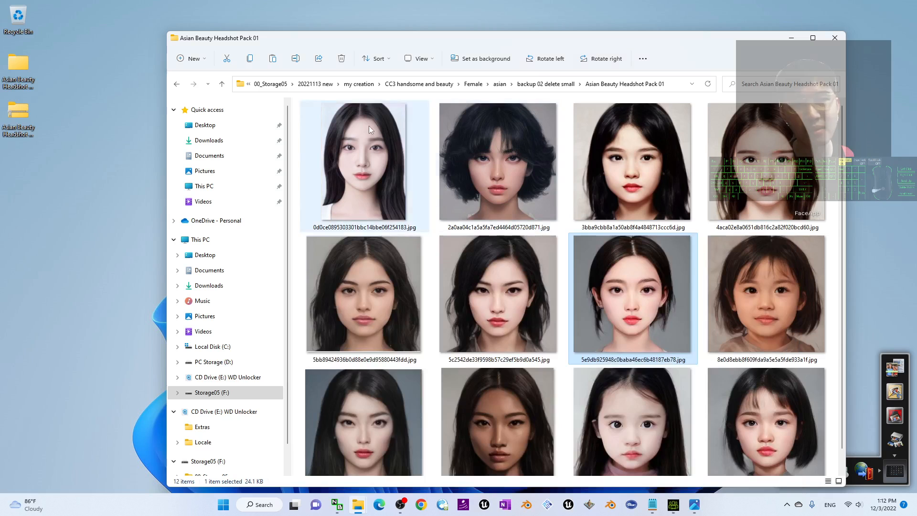
{"action": "left_click", "coordinate": [835, 37]}
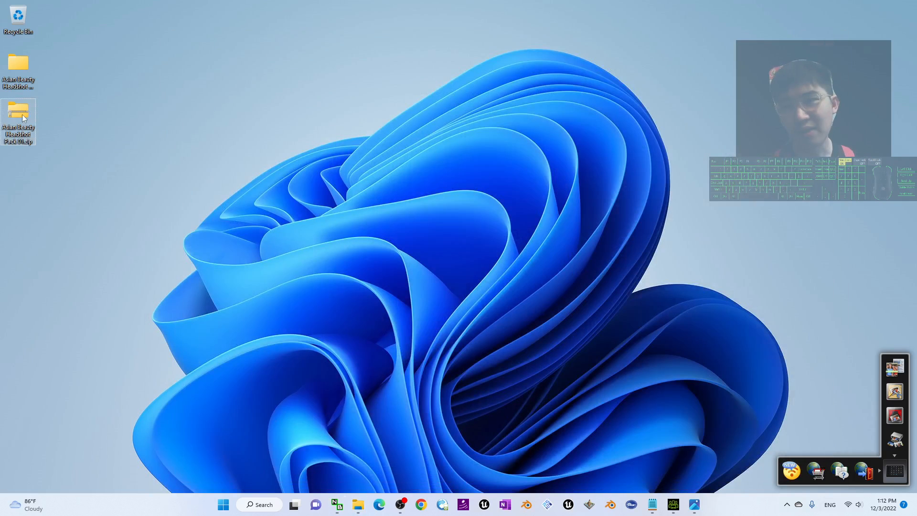
{"action": "mouse_move", "coordinate": [18, 120]}
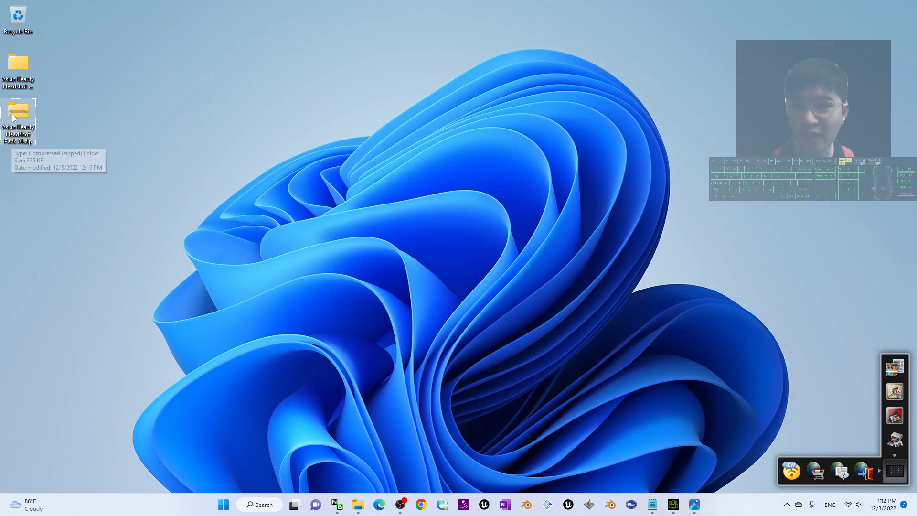
{"action": "double_click", "coordinate": [18, 110]}
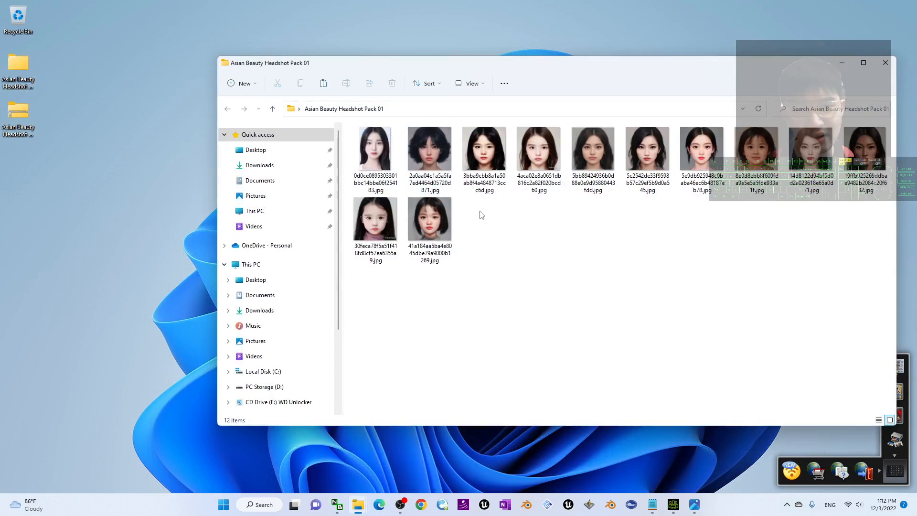
{"action": "mouse_move", "coordinate": [713, 251]}
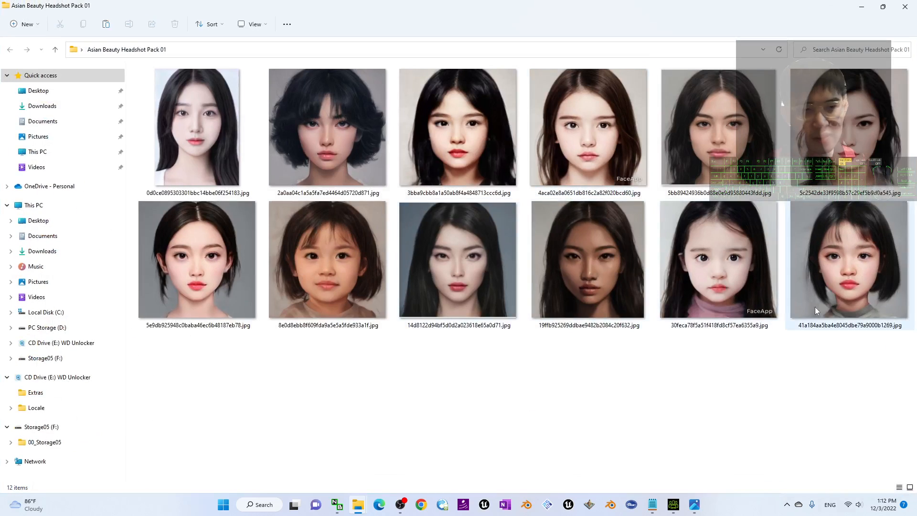
Preview the short-haired headshot, select the long-haired one, and return to Character Creator 4.
{"action": "double_click", "coordinate": [196, 259]}
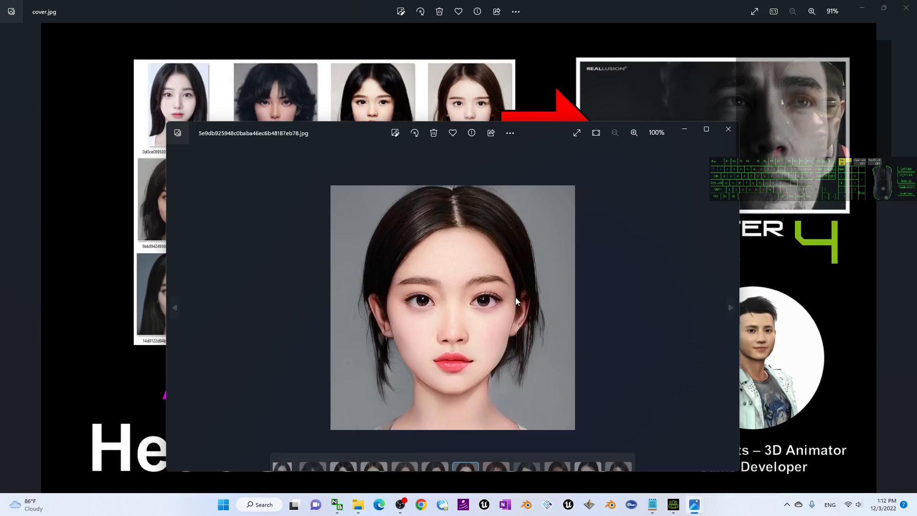
{"action": "left_click", "coordinate": [728, 129]}
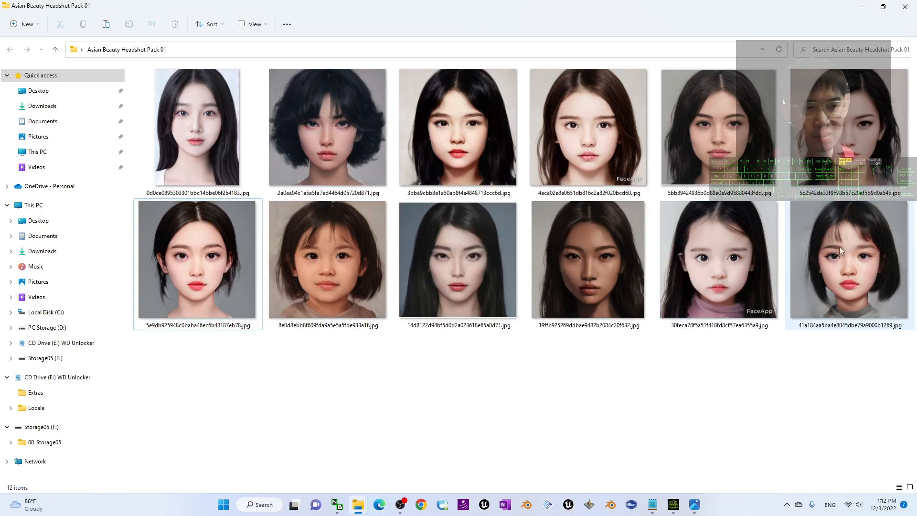
{"action": "mouse_move", "coordinate": [719, 263]}
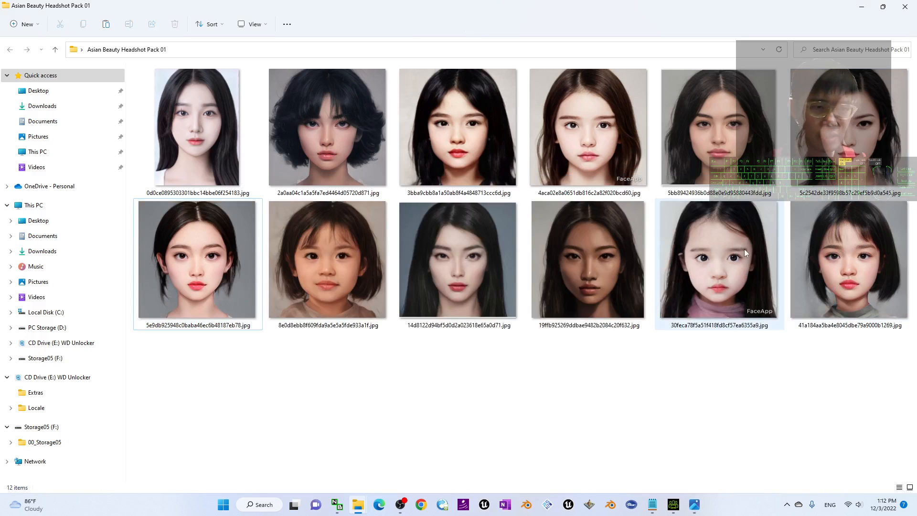
{"action": "left_click", "coordinate": [587, 129]}
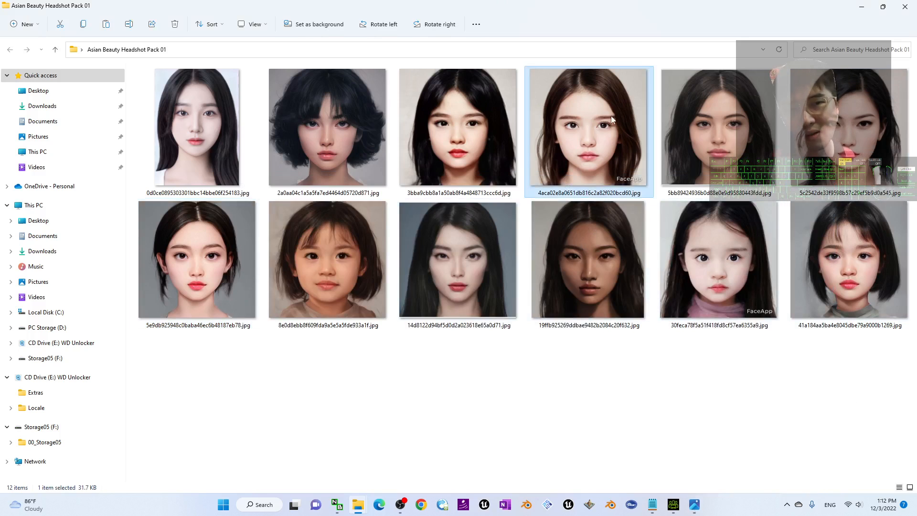
{"action": "double_click", "coordinate": [589, 127]}
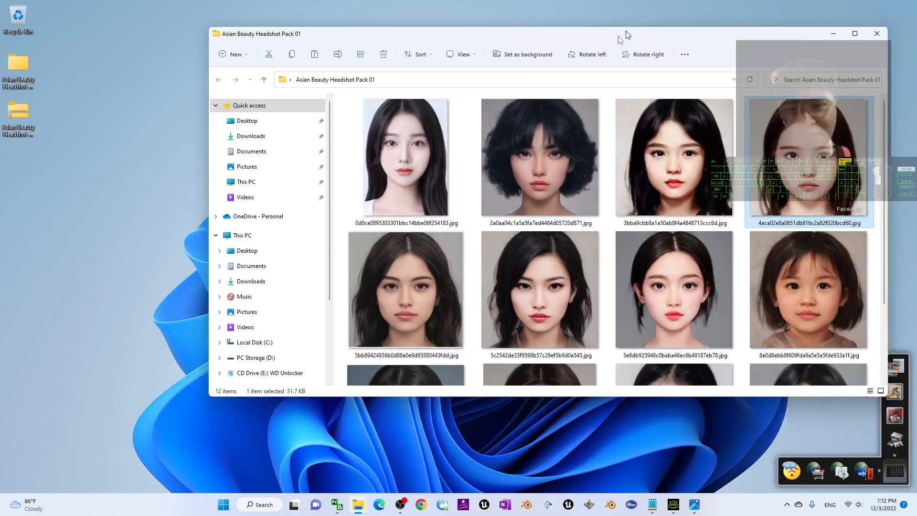
{"action": "left_click", "coordinate": [673, 504]}
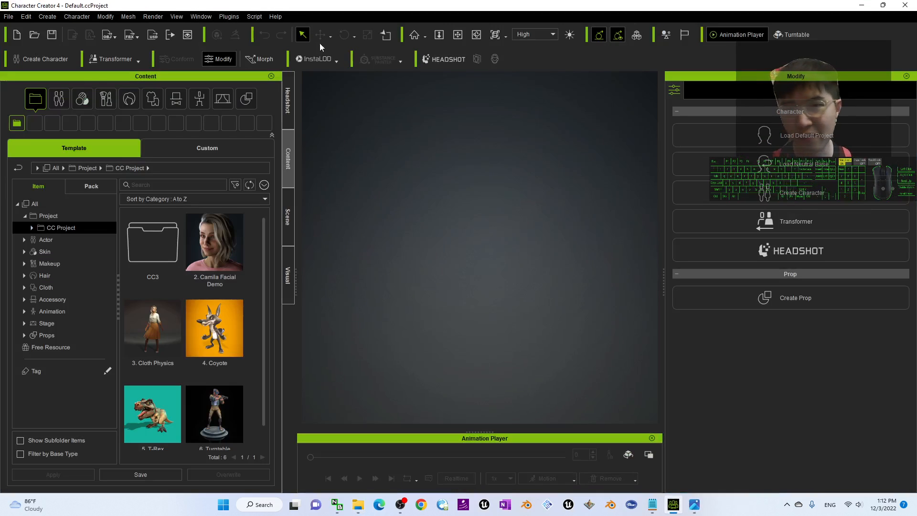
Start the Headshot photo-to-3D-head feature in AUTO mode.
{"action": "left_click", "coordinate": [443, 58]}
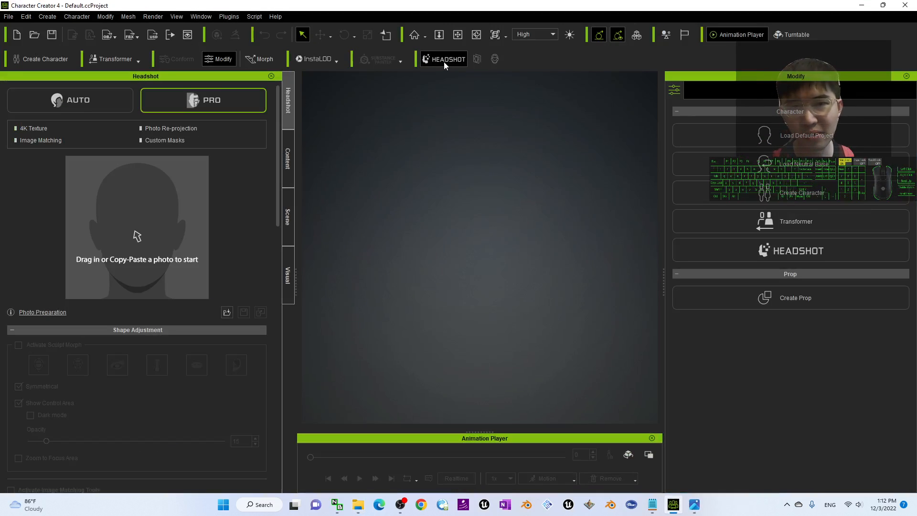
{"action": "mouse_move", "coordinate": [478, 211]}
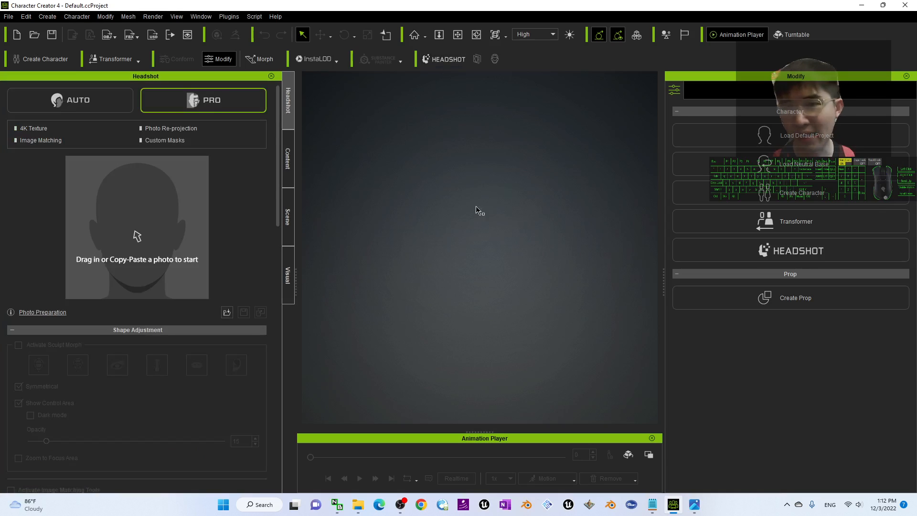
{"action": "left_click", "coordinate": [69, 100]}
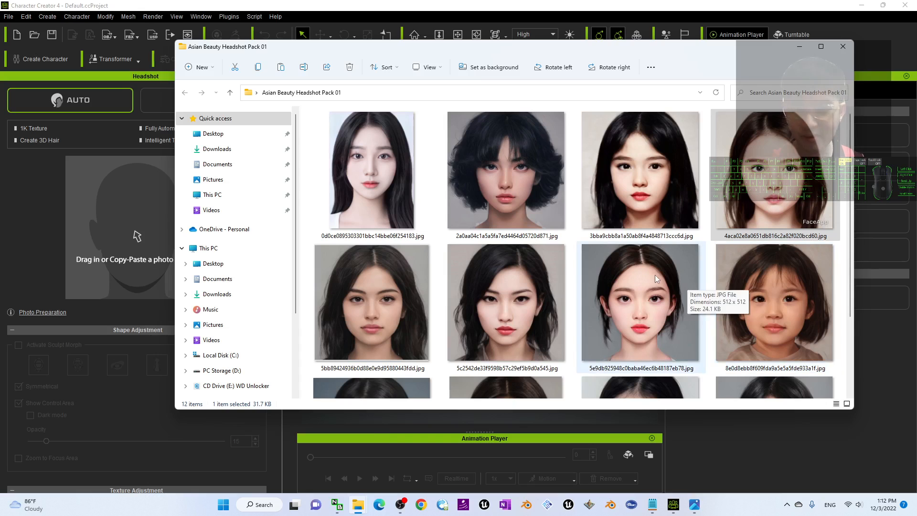
{"action": "mouse_move", "coordinate": [686, 324]}
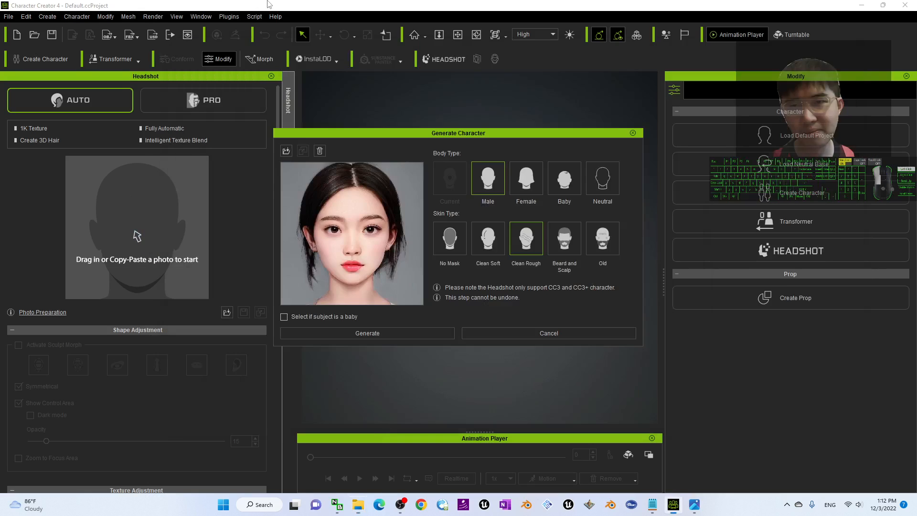
Generate a Female character from the dragged-in Asian woman's headshot photo.
{"action": "left_click", "coordinate": [526, 179]}
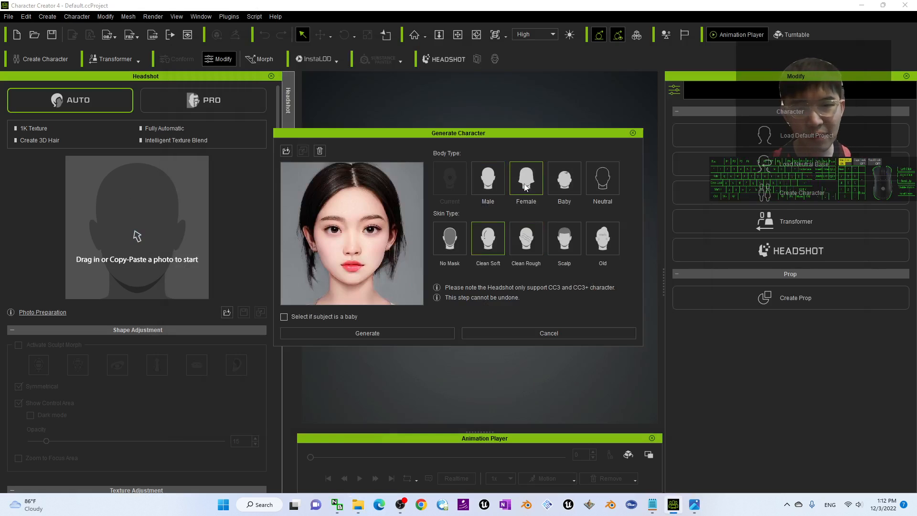
{"action": "left_click", "coordinate": [449, 238]}
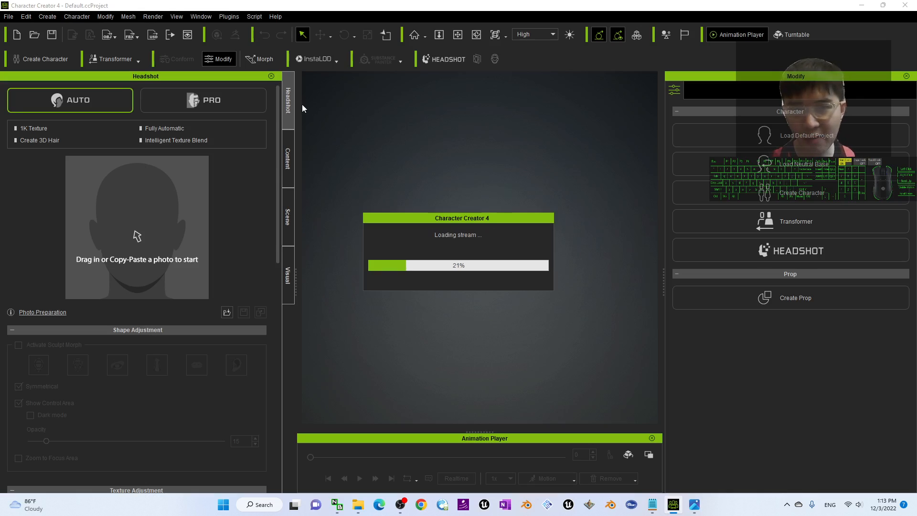
{"action": "mouse_move", "coordinate": [251, 240]}
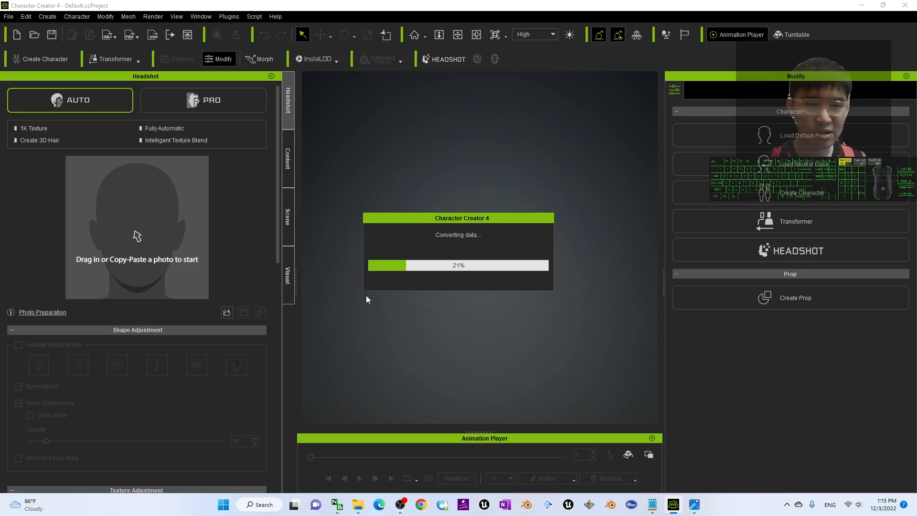
{"action": "mouse_move", "coordinate": [173, 303]}
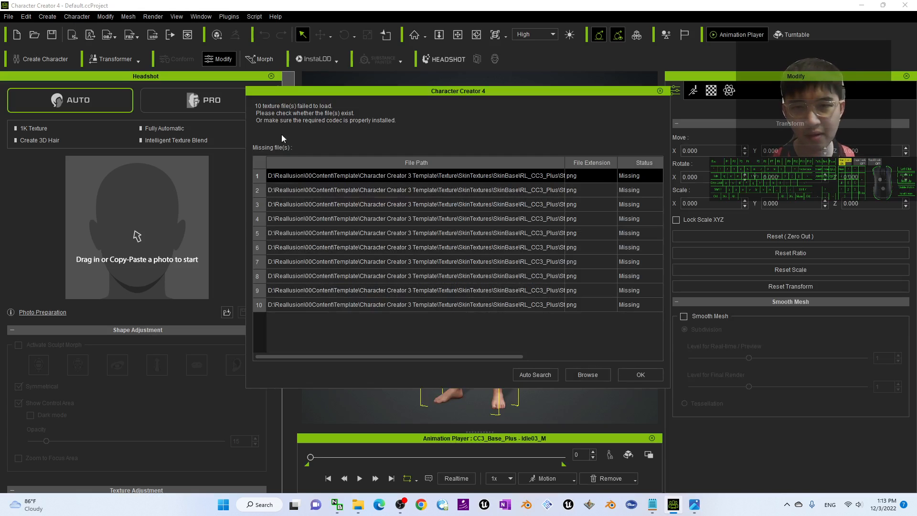
{"action": "mouse_move", "coordinate": [621, 410]}
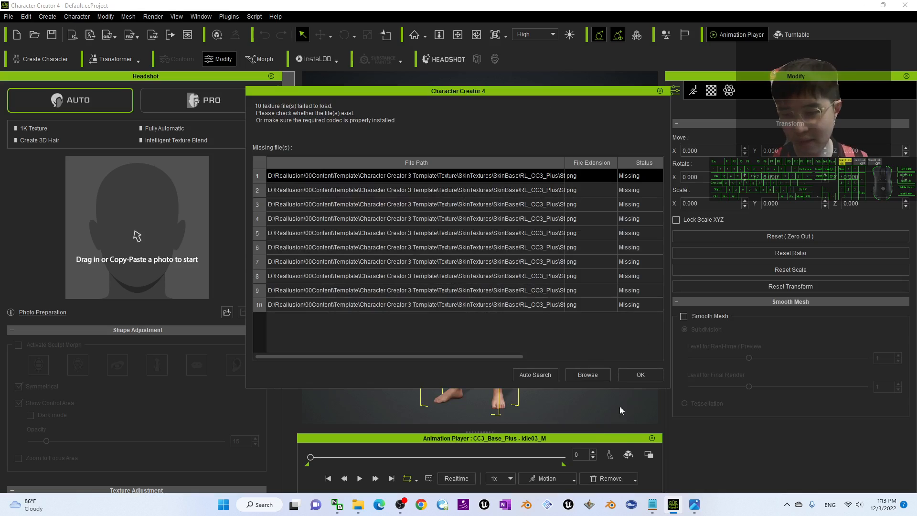
Dismiss the missing texture files warning and let the head mesh generation proceed.
{"action": "left_click", "coordinate": [640, 375]}
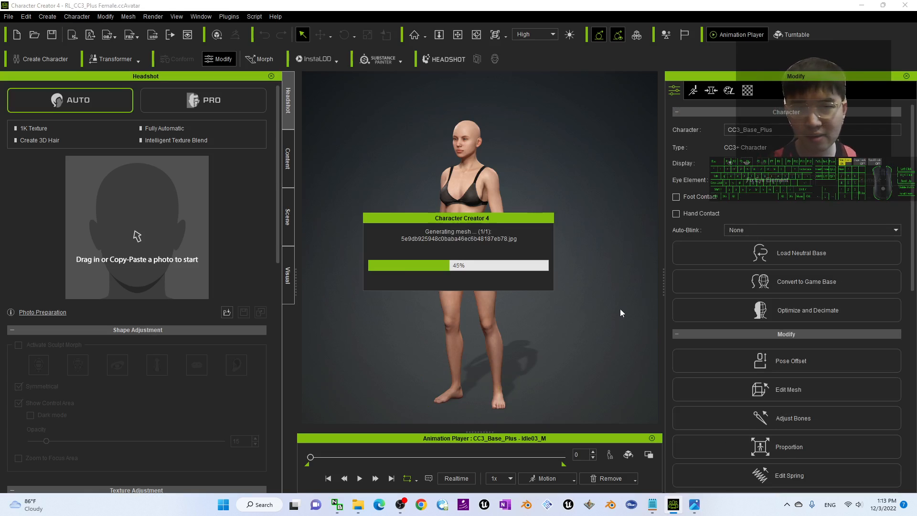
{"action": "left_click", "coordinate": [793, 417]}
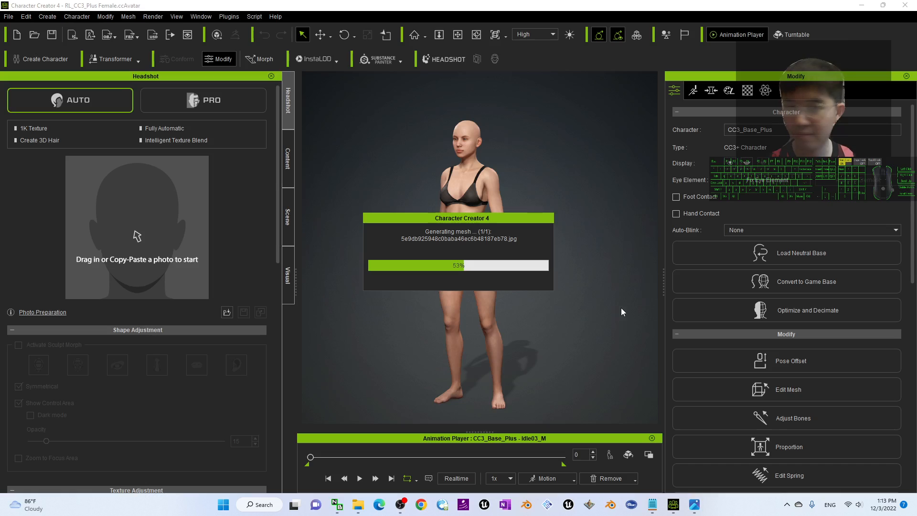
{"action": "mouse_move", "coordinate": [519, 408]}
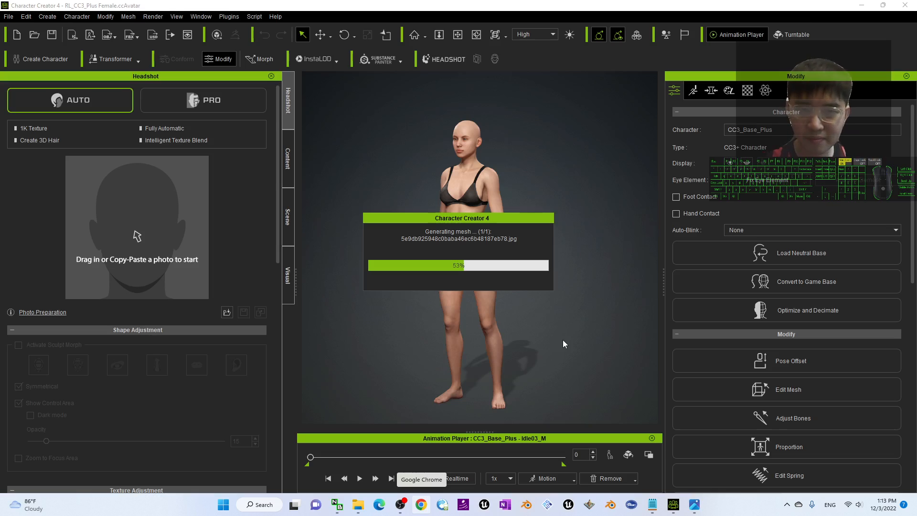
{"action": "mouse_move", "coordinate": [468, 254]}
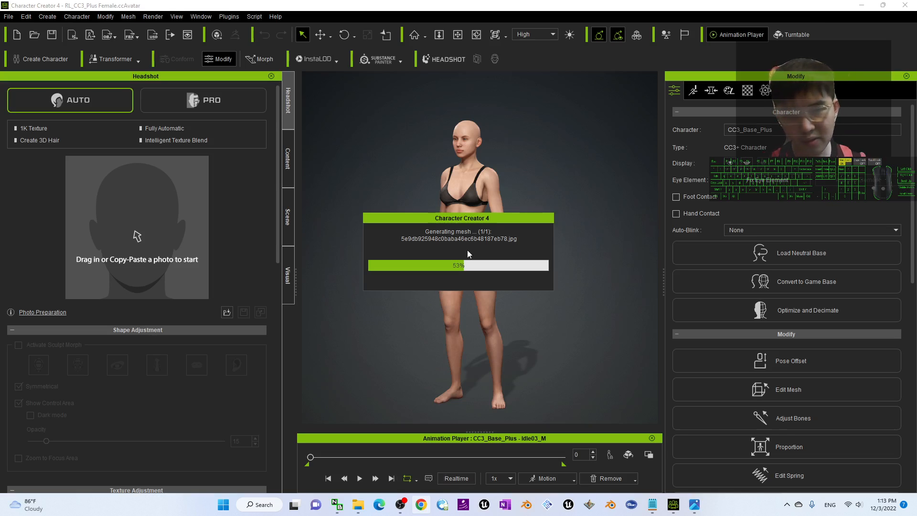
{"action": "mouse_move", "coordinate": [515, 317]}
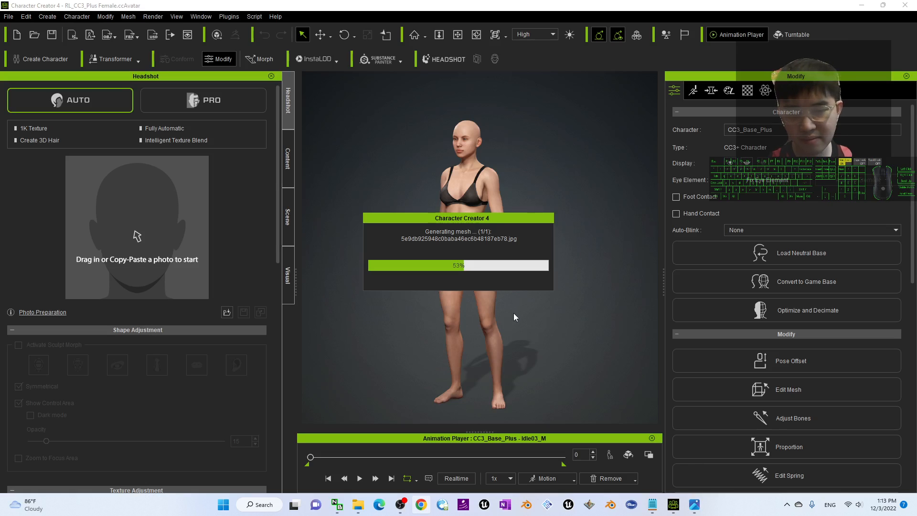
{"action": "mouse_move", "coordinate": [592, 357]}
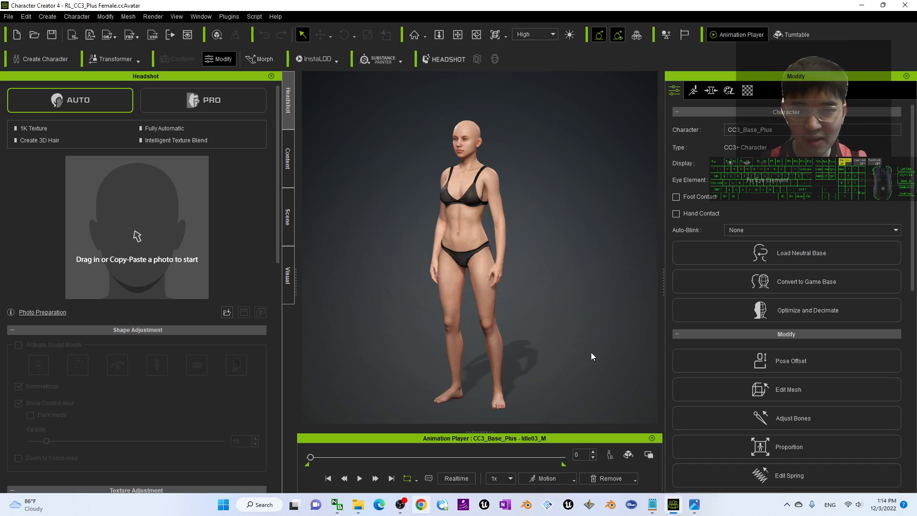
{"action": "mouse_move", "coordinate": [575, 256]}
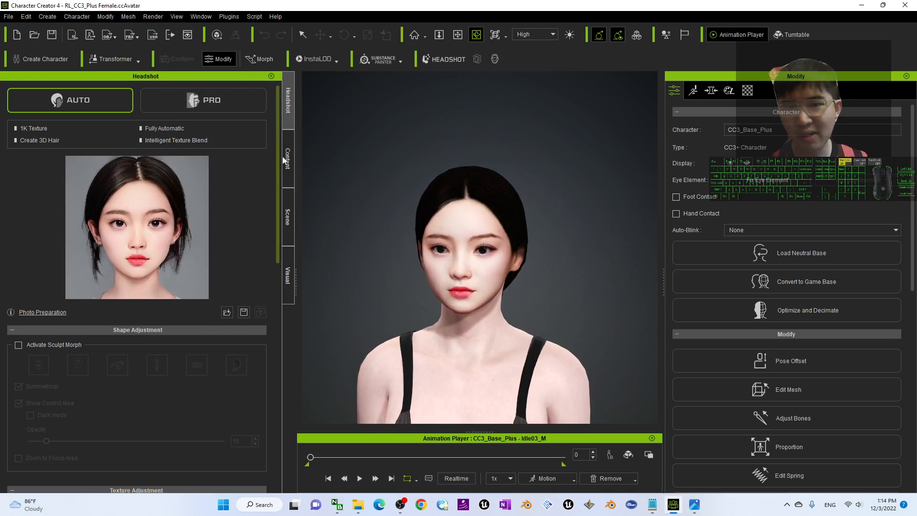
Apply the T-Pose from Animation > Pose > Calibration to the generated character.
{"action": "left_click", "coordinate": [287, 159]}
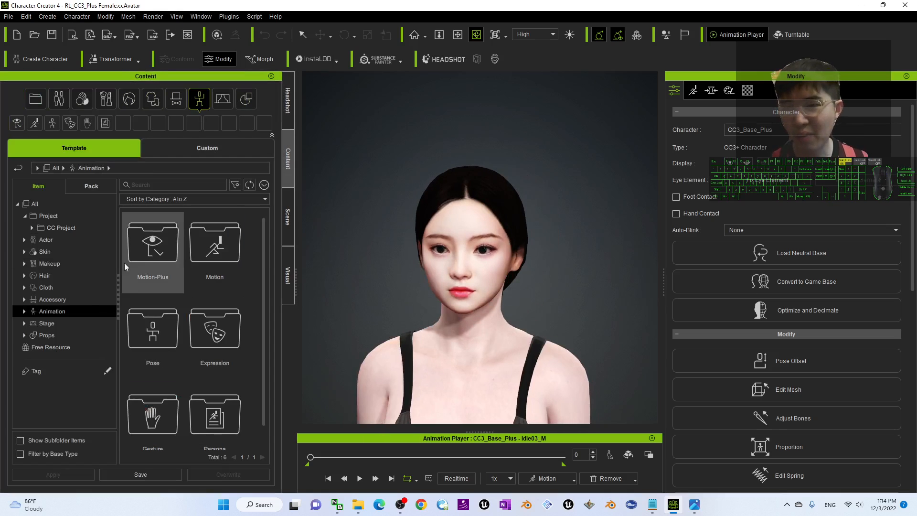
{"action": "left_click", "coordinate": [25, 310]}
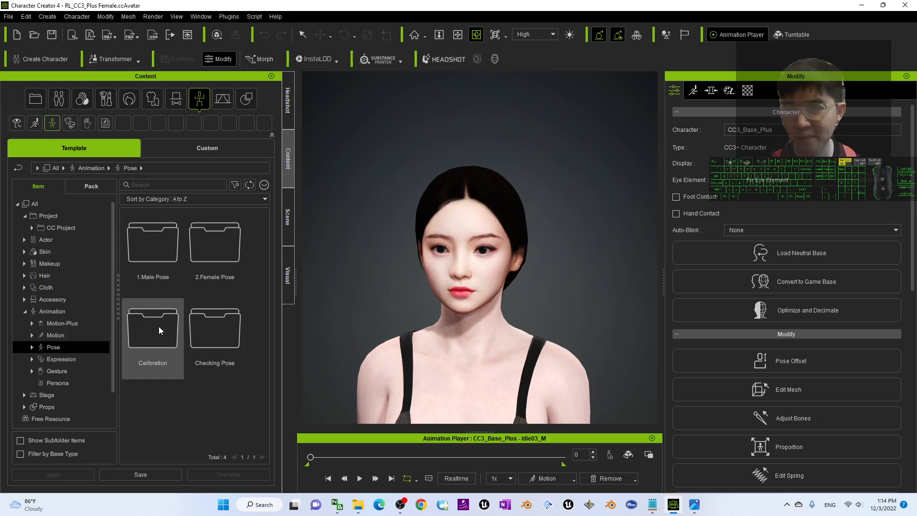
{"action": "double_click", "coordinate": [152, 328]}
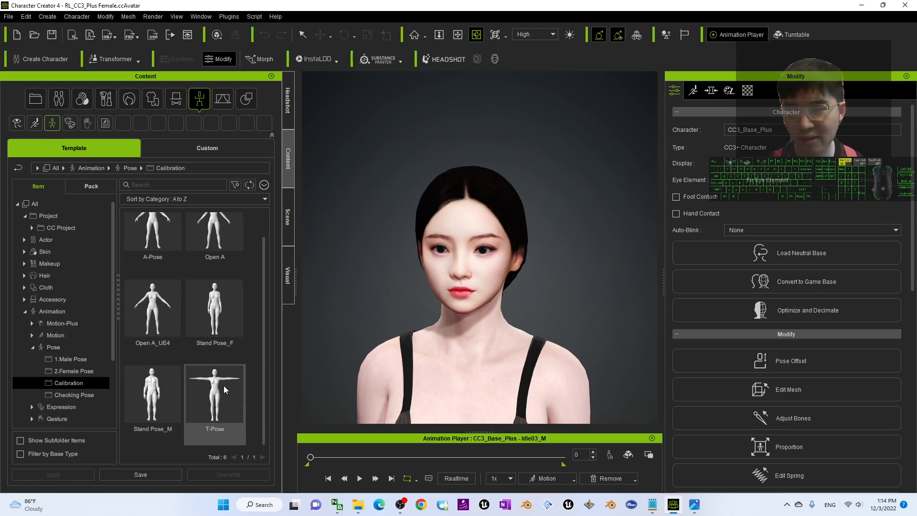
{"action": "double_click", "coordinate": [215, 392]}
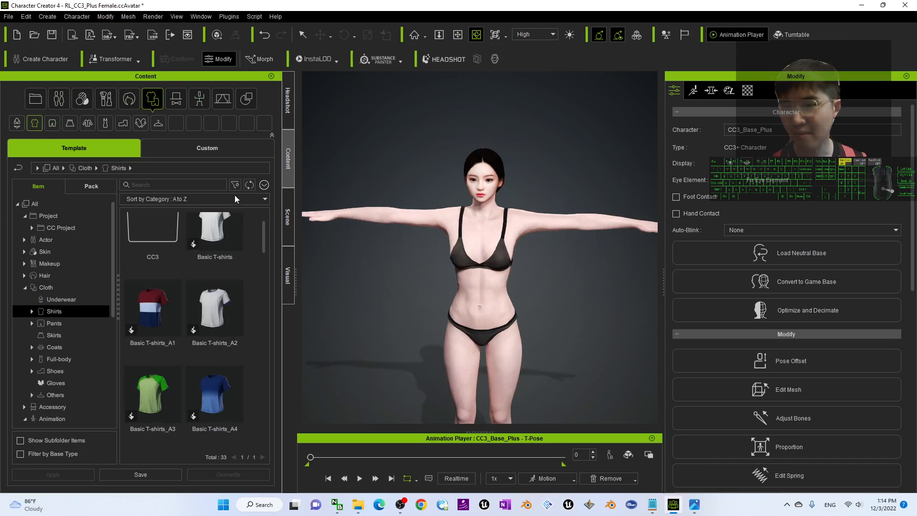
Dress the avatar in Denim shorts_A3 and red Canvas Shoes_A3 from the Cloth library.
{"action": "scroll", "scroll_direction": "down", "scroll_amount": 3}
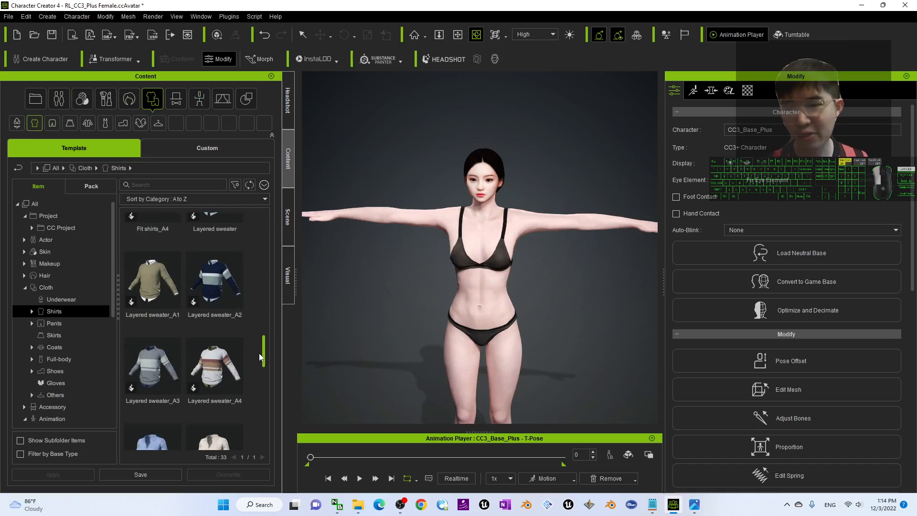
{"action": "scroll", "scroll_direction": "down", "scroll_amount": 3}
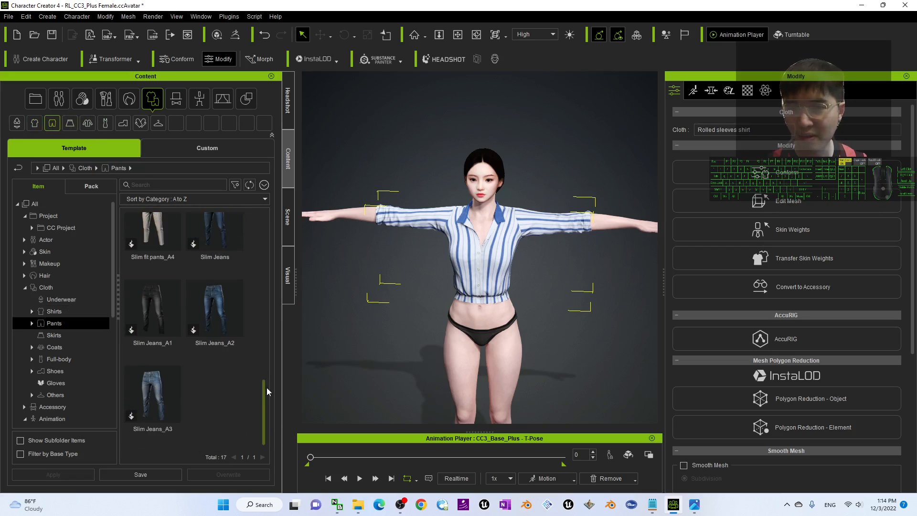
{"action": "scroll", "scroll_direction": "up", "scroll_amount": 3}
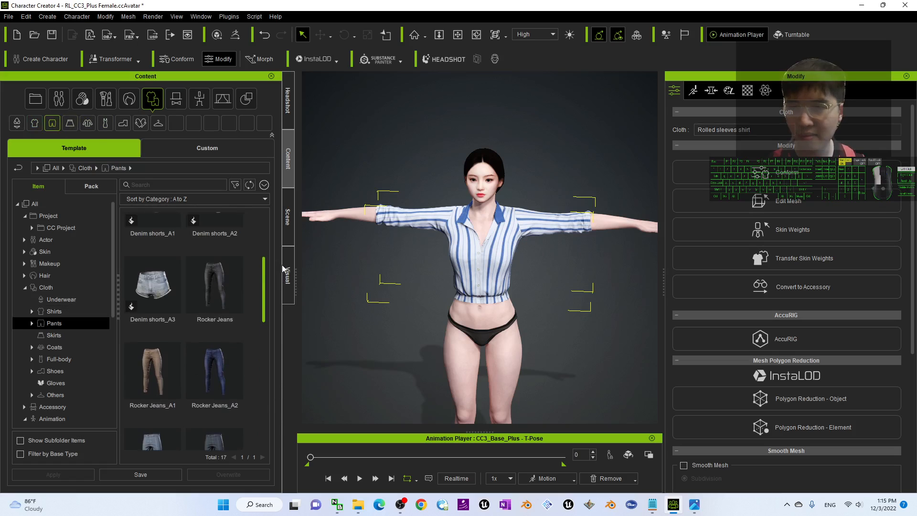
{"action": "double_click", "coordinate": [152, 283]}
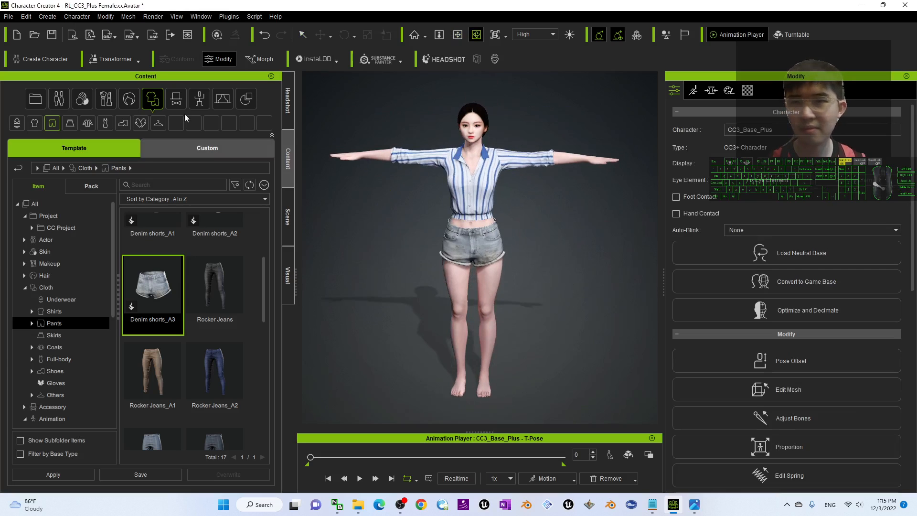
{"action": "left_click", "coordinate": [54, 370]}
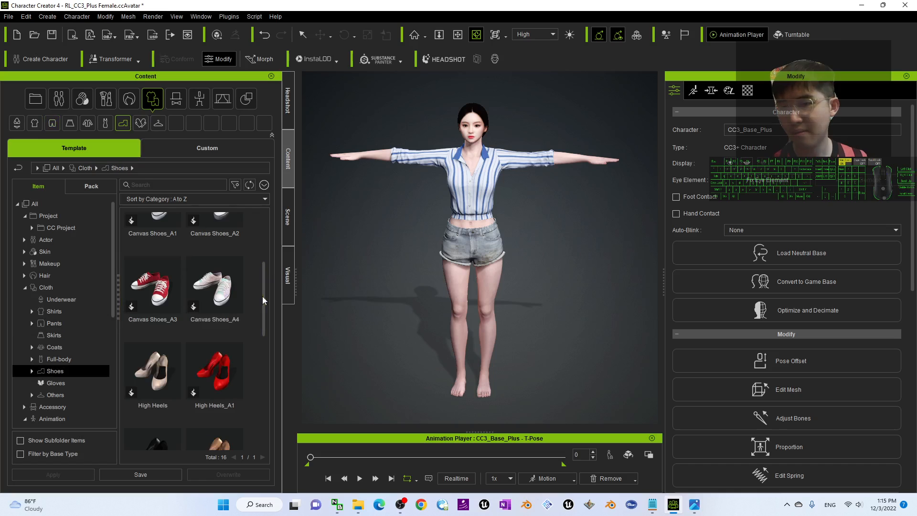
{"action": "double_click", "coordinate": [152, 283]}
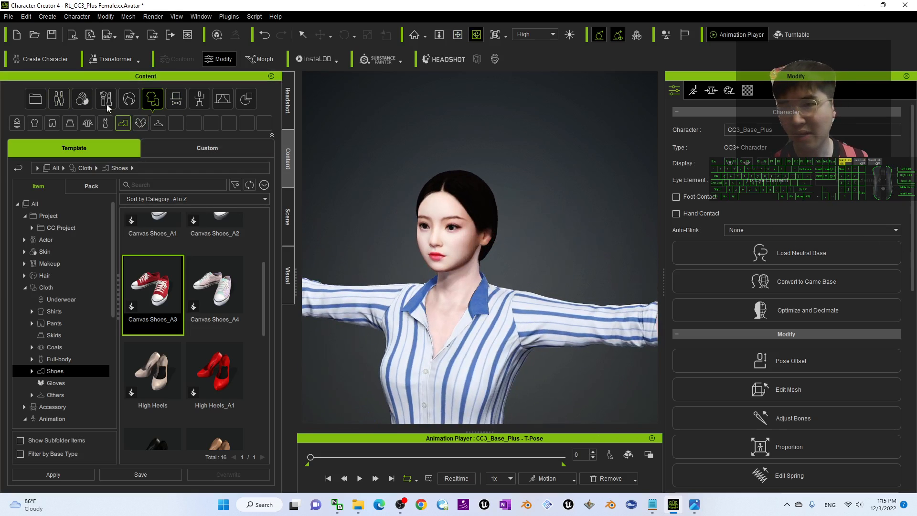
Browse the Hair presets to HairStyle and apply Chic bun medium to the avatar.
{"action": "left_click", "coordinate": [129, 98]}
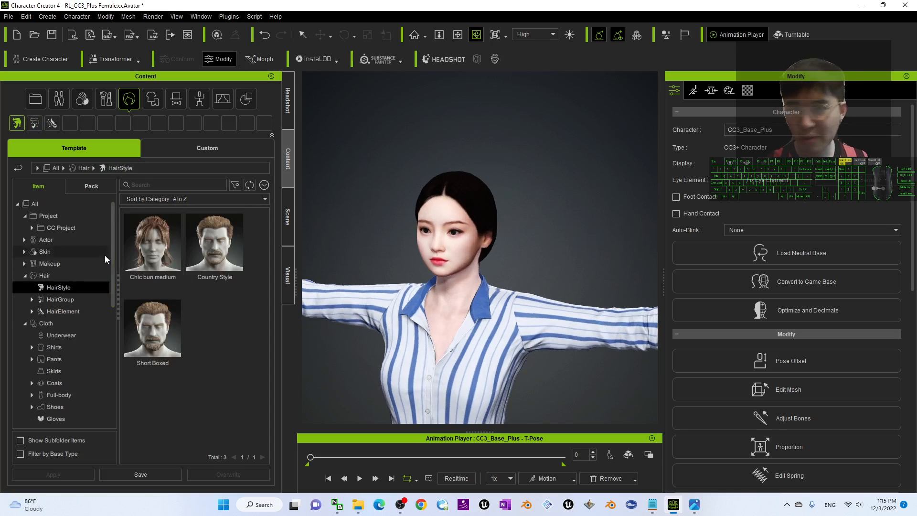
{"action": "left_click", "coordinate": [33, 311]}
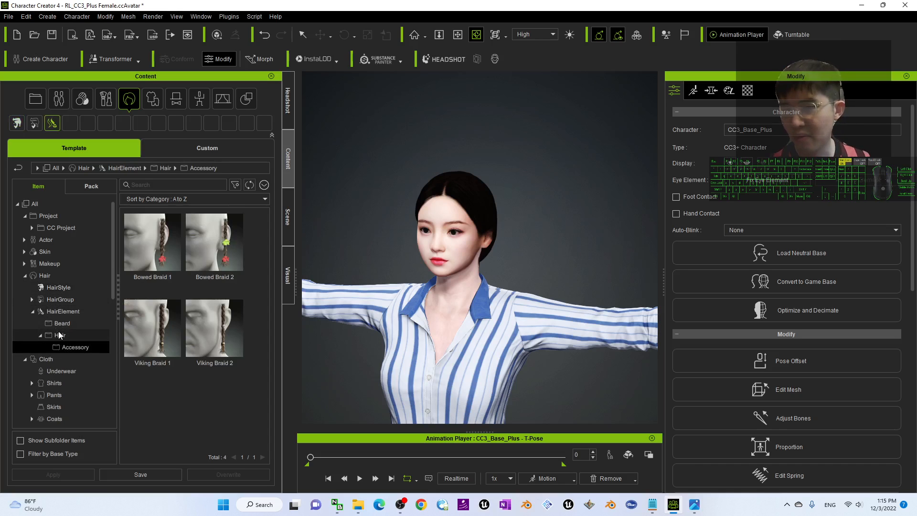
{"action": "left_click", "coordinate": [40, 336]}
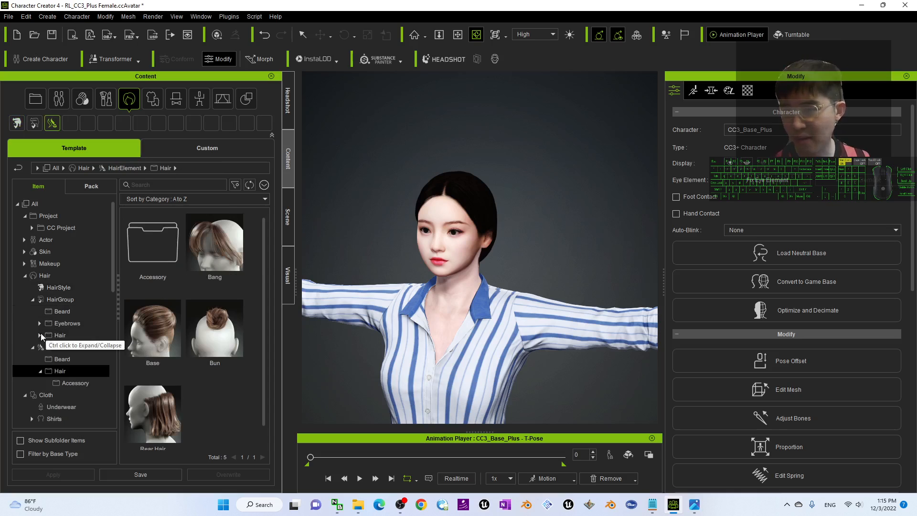
{"action": "left_click", "coordinate": [71, 346]}
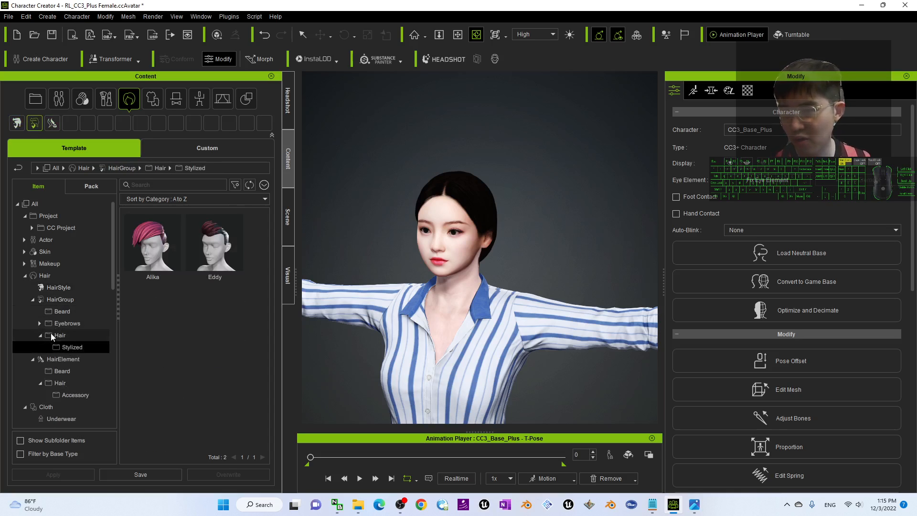
{"action": "left_click", "coordinate": [40, 323]}
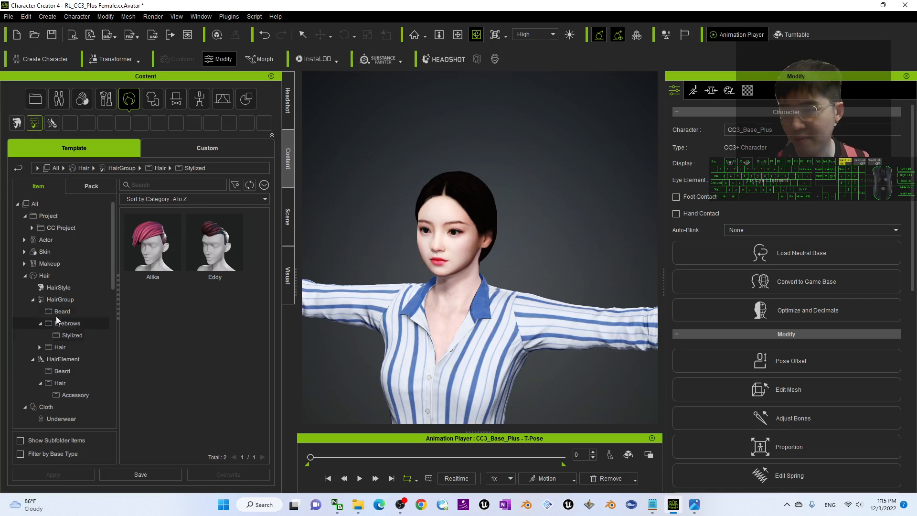
{"action": "left_click", "coordinate": [56, 287]}
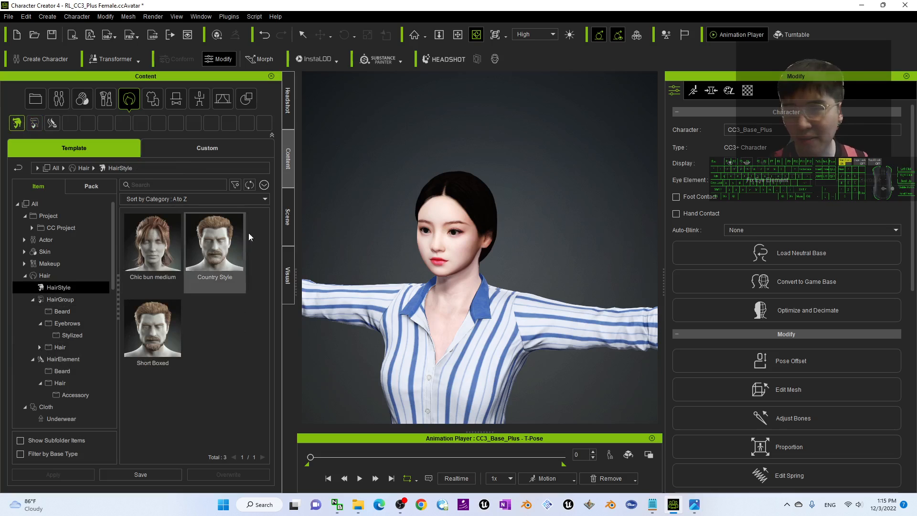
{"action": "double_click", "coordinate": [152, 241]}
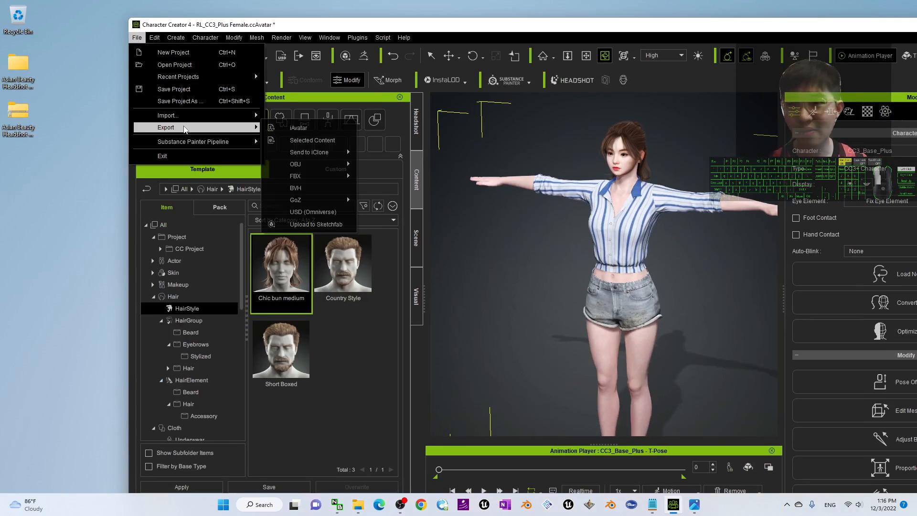
Save the project as 'asian female 01.ccProject' on the Desktop via Save Project As.
{"action": "left_click", "coordinate": [173, 89]}
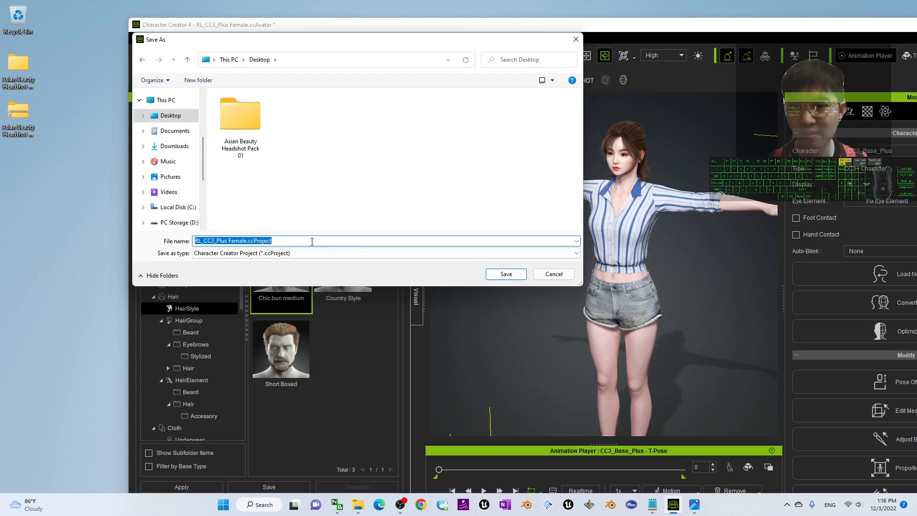
{"action": "type", "text": "asi"}
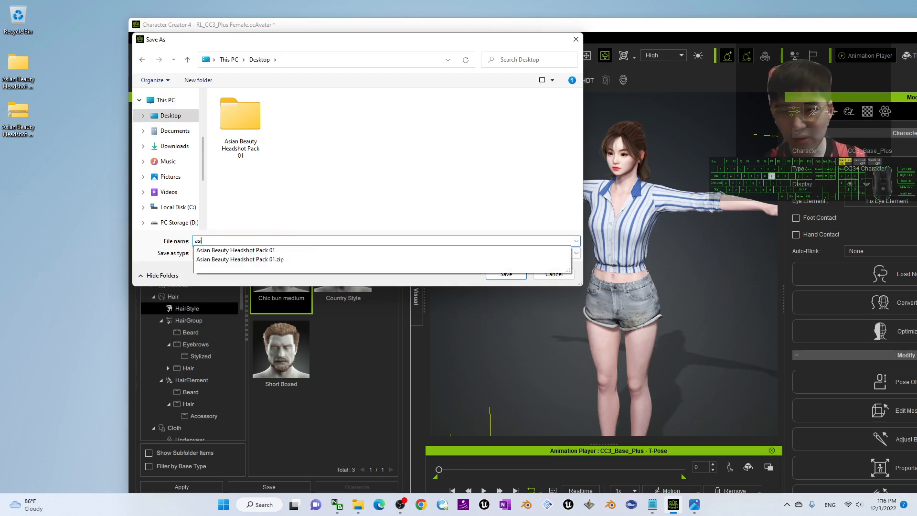
{"action": "left_click", "coordinate": [504, 274]}
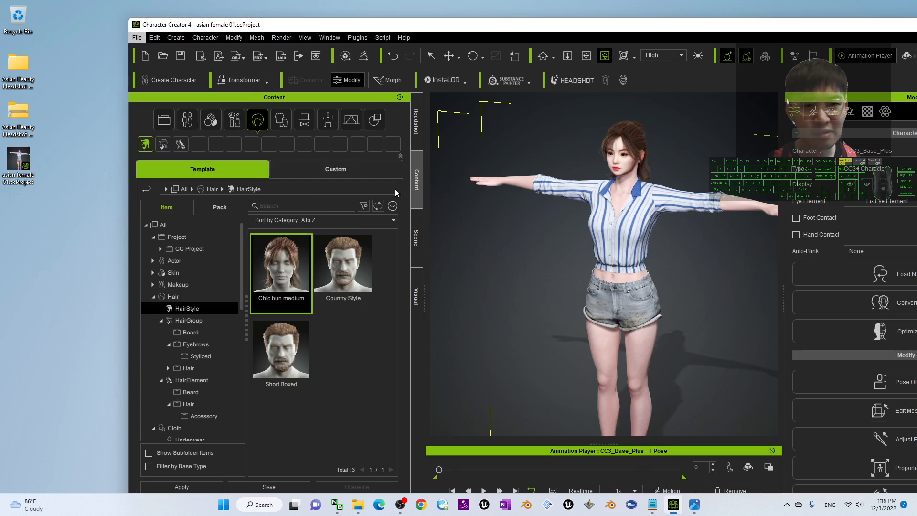
Export as FBX with the Unreal target tool preset and embedded textures.
{"action": "left_click", "coordinate": [257, 55]}
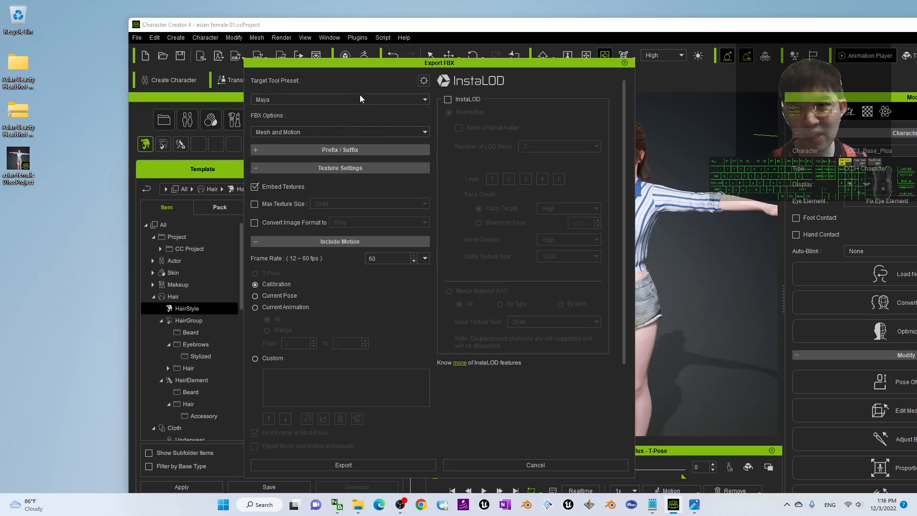
{"action": "left_click", "coordinate": [339, 98]}
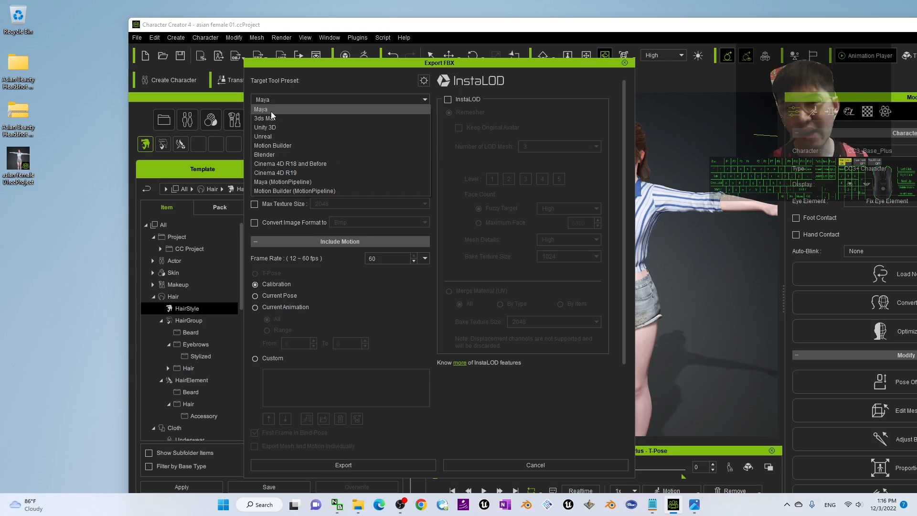
{"action": "left_click", "coordinate": [263, 136]}
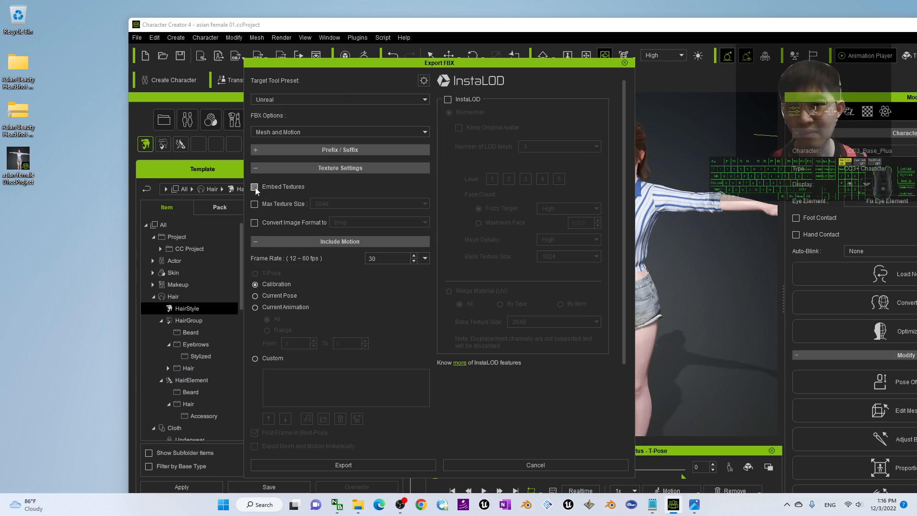
{"action": "left_click", "coordinate": [254, 186]}
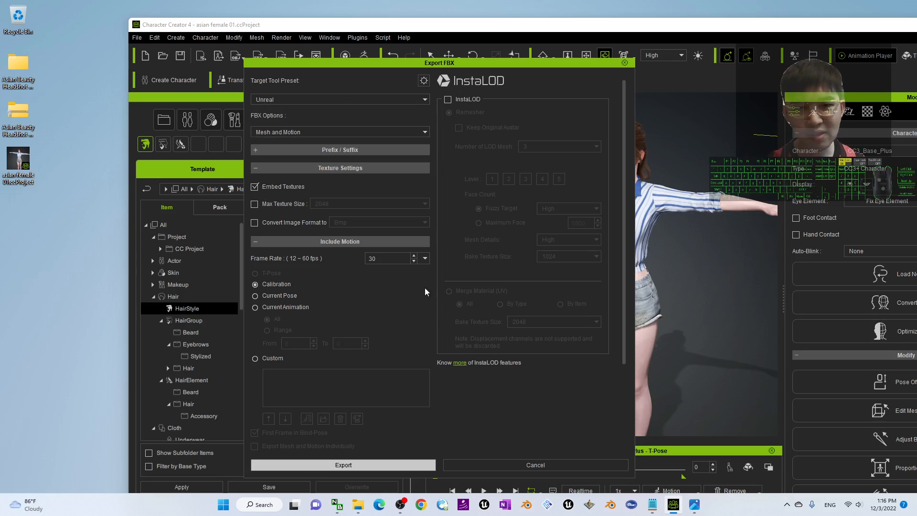
{"action": "left_click", "coordinate": [343, 465]}
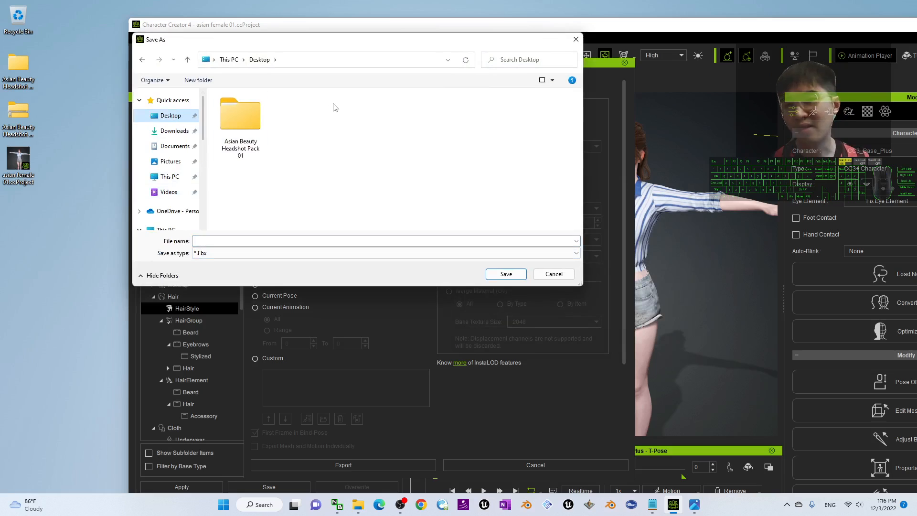
{"action": "mouse_move", "coordinate": [336, 114]}
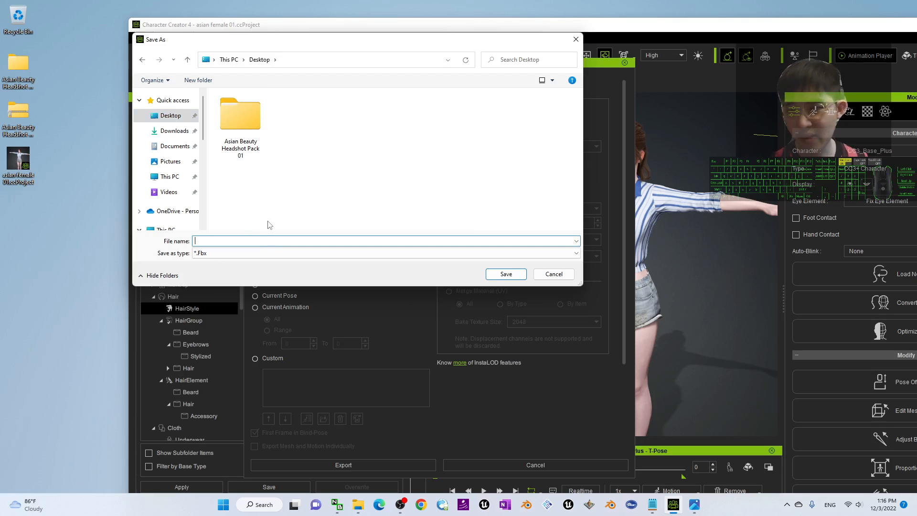
Name the FBX export 'asian female 01' and save it to the Desktop.
{"action": "type", "text": "as"}
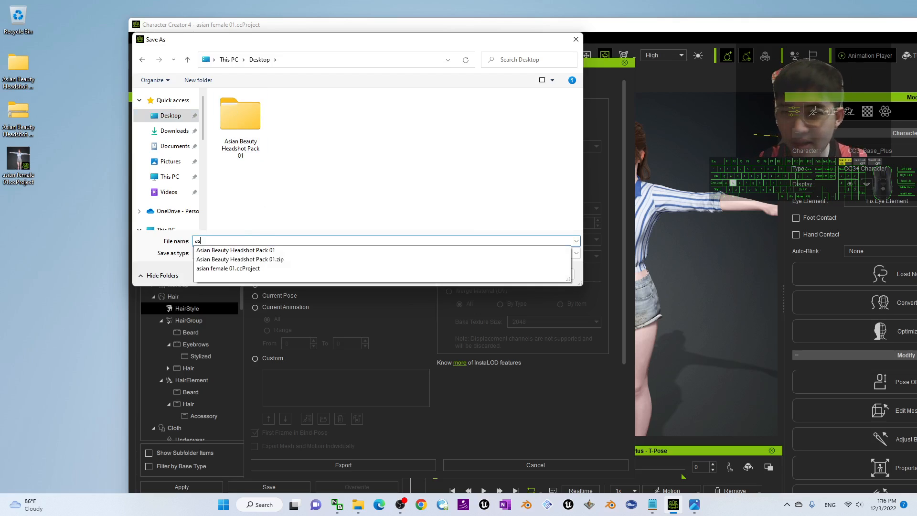
{"action": "type", "text": "ian female 01"}
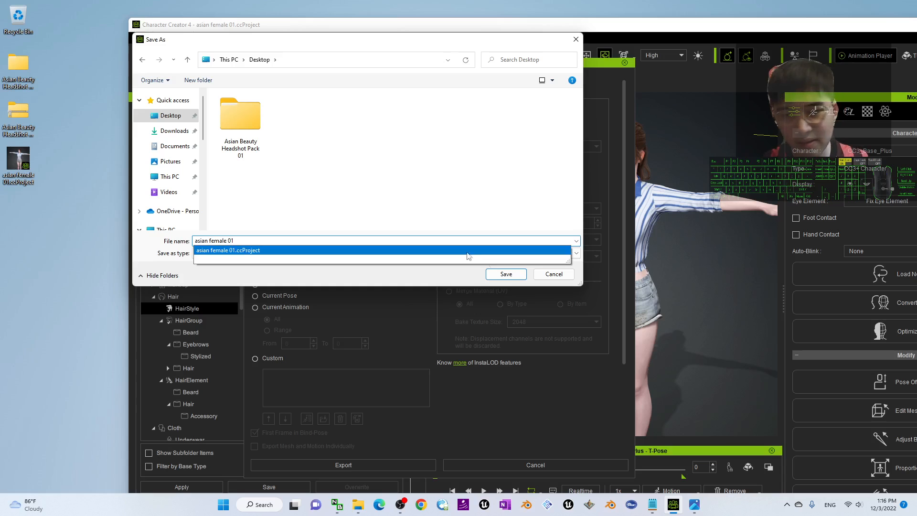
{"action": "left_click", "coordinate": [504, 274]}
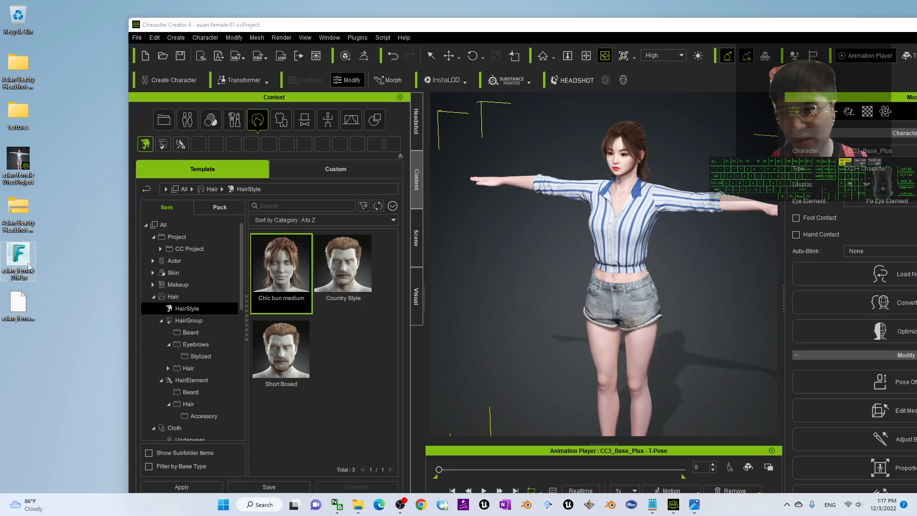
{"action": "mouse_move", "coordinate": [19, 263]}
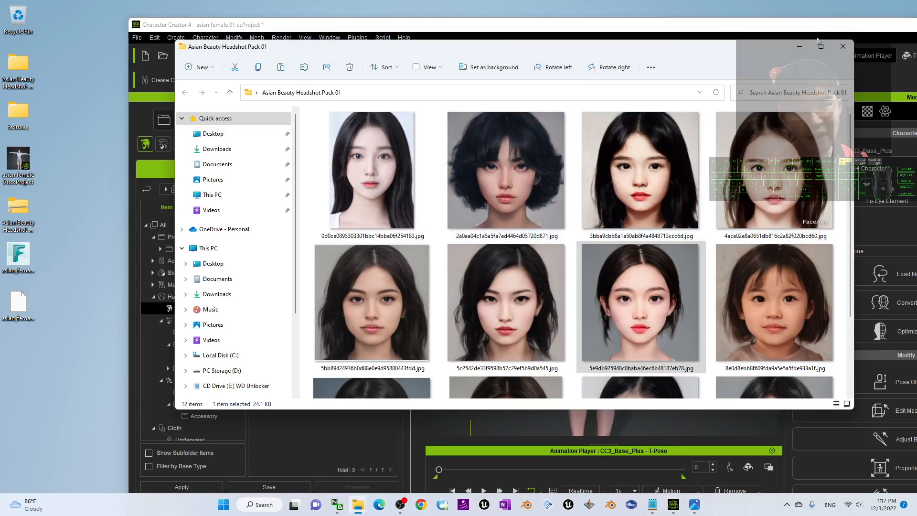
{"action": "left_click", "coordinate": [820, 46]}
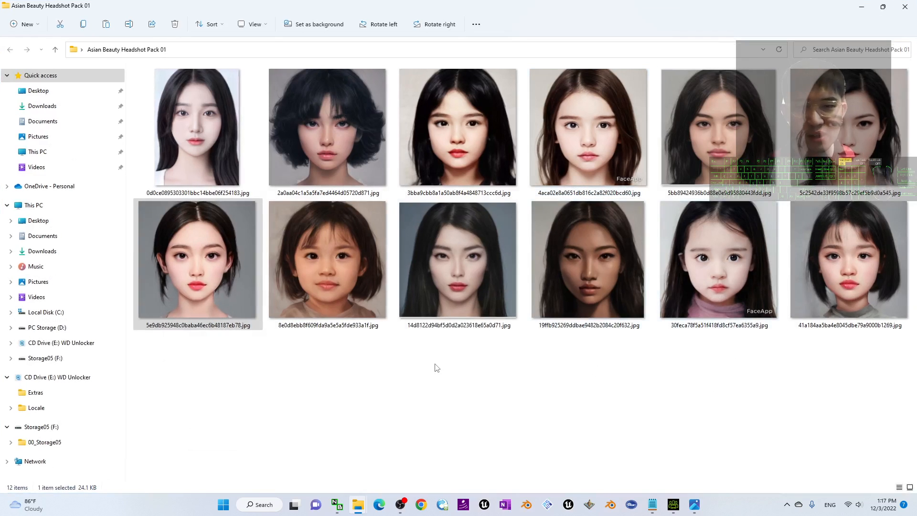
{"action": "key", "text": "ctrl+a"}
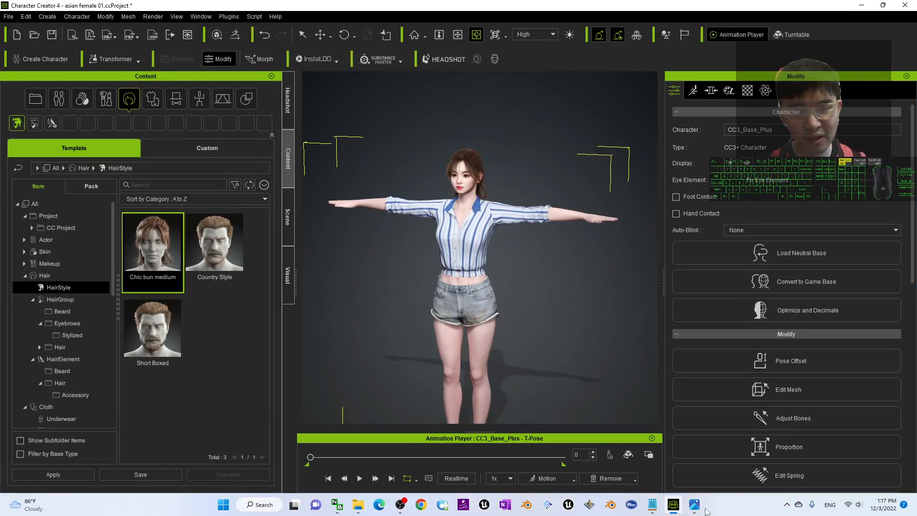
Zoom to the avatar's face, then show the Asian Beauty Headshot Pack 01 cover.jpg in Photos.
{"action": "left_click", "coordinate": [694, 504]}
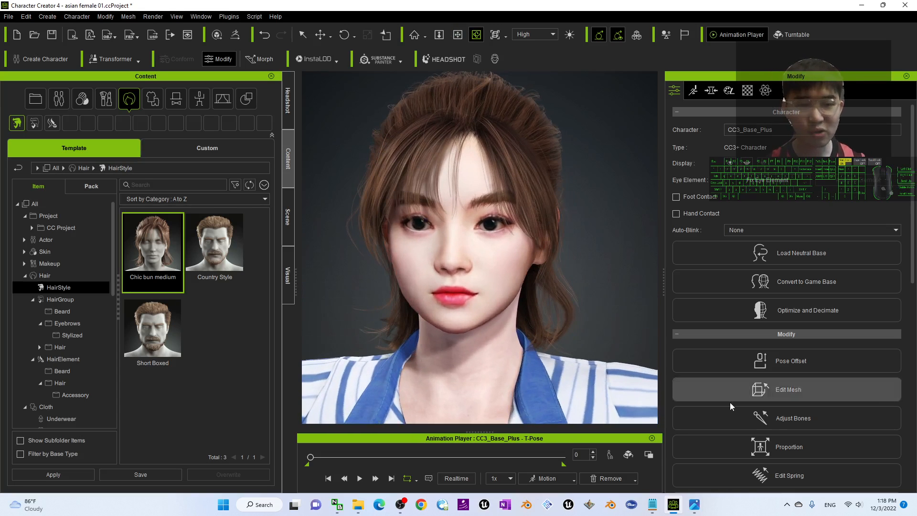
{"action": "mouse_move", "coordinate": [518, 473]}
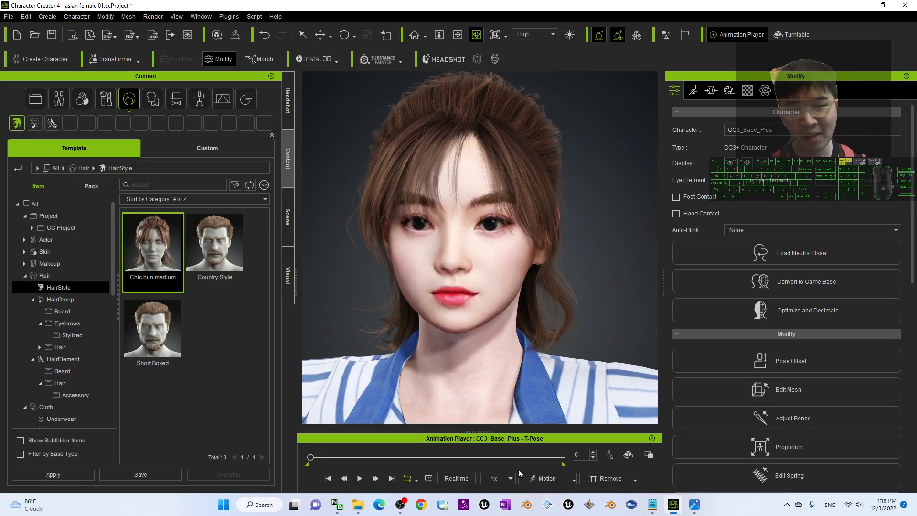
{"action": "left_click", "coordinate": [694, 505]}
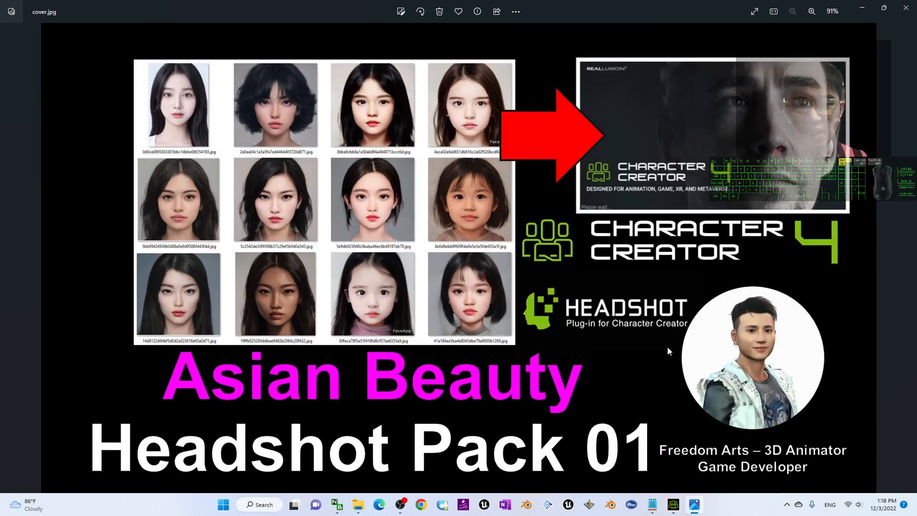
{"action": "mouse_move", "coordinate": [400, 505]}
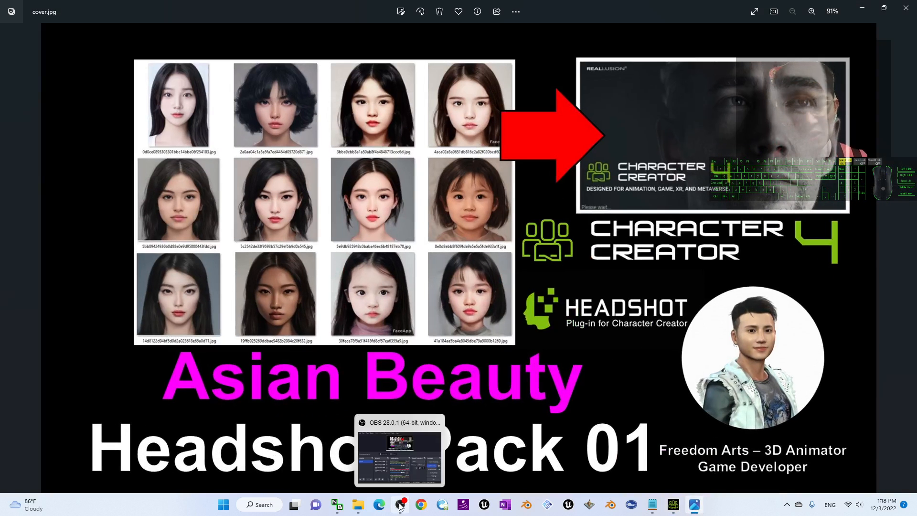